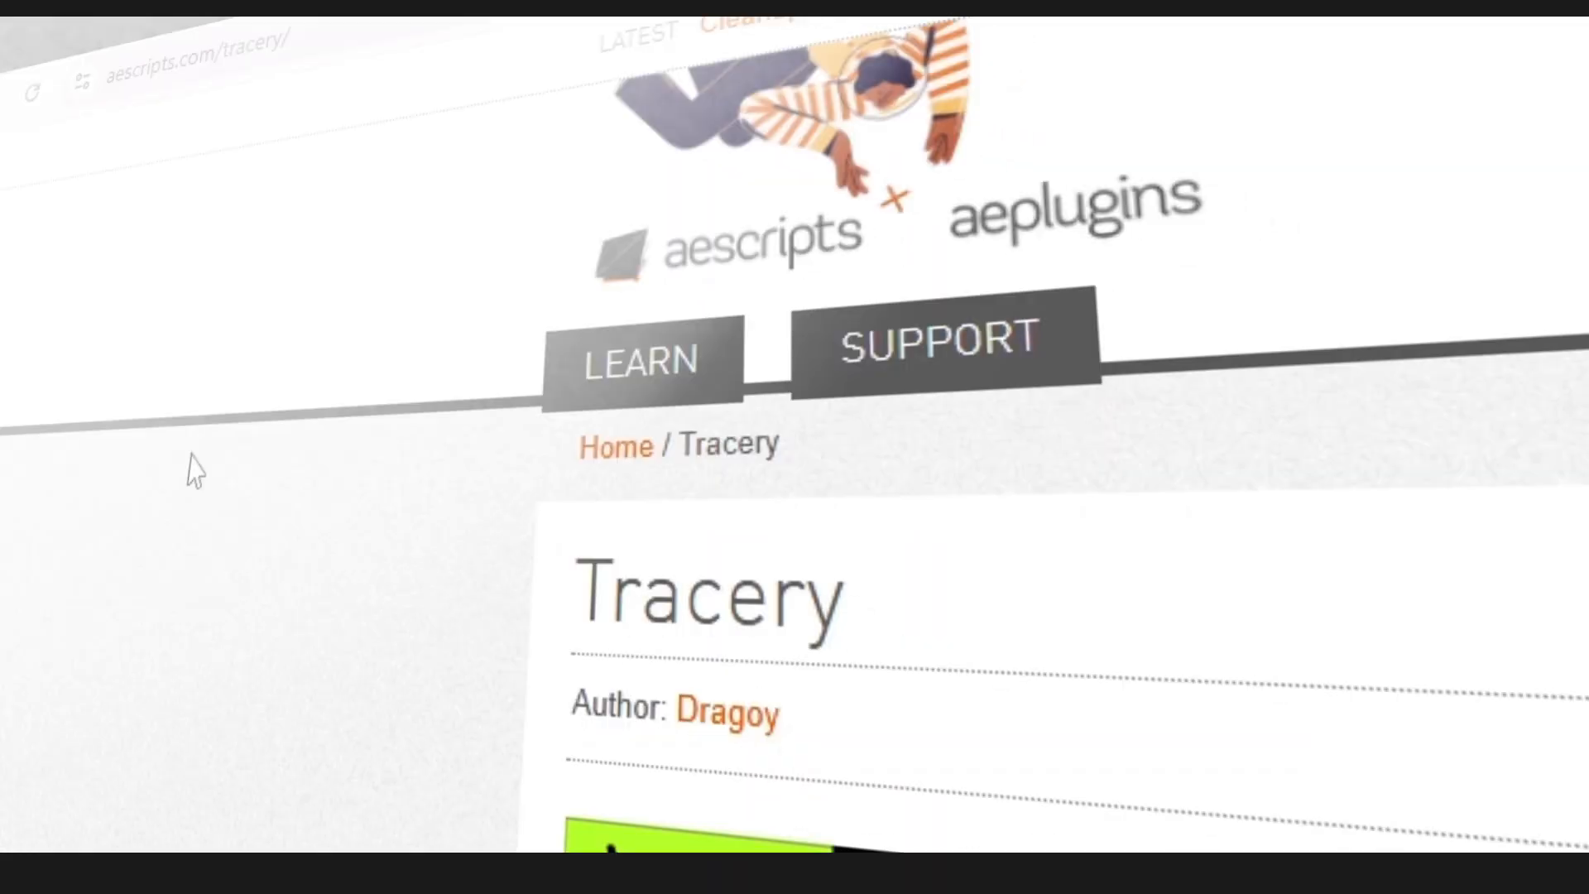
# Move the playhead to 2:07 and apply Effect > Dragoy > Tracery to the clip.
pyautogui.scroll(-3)
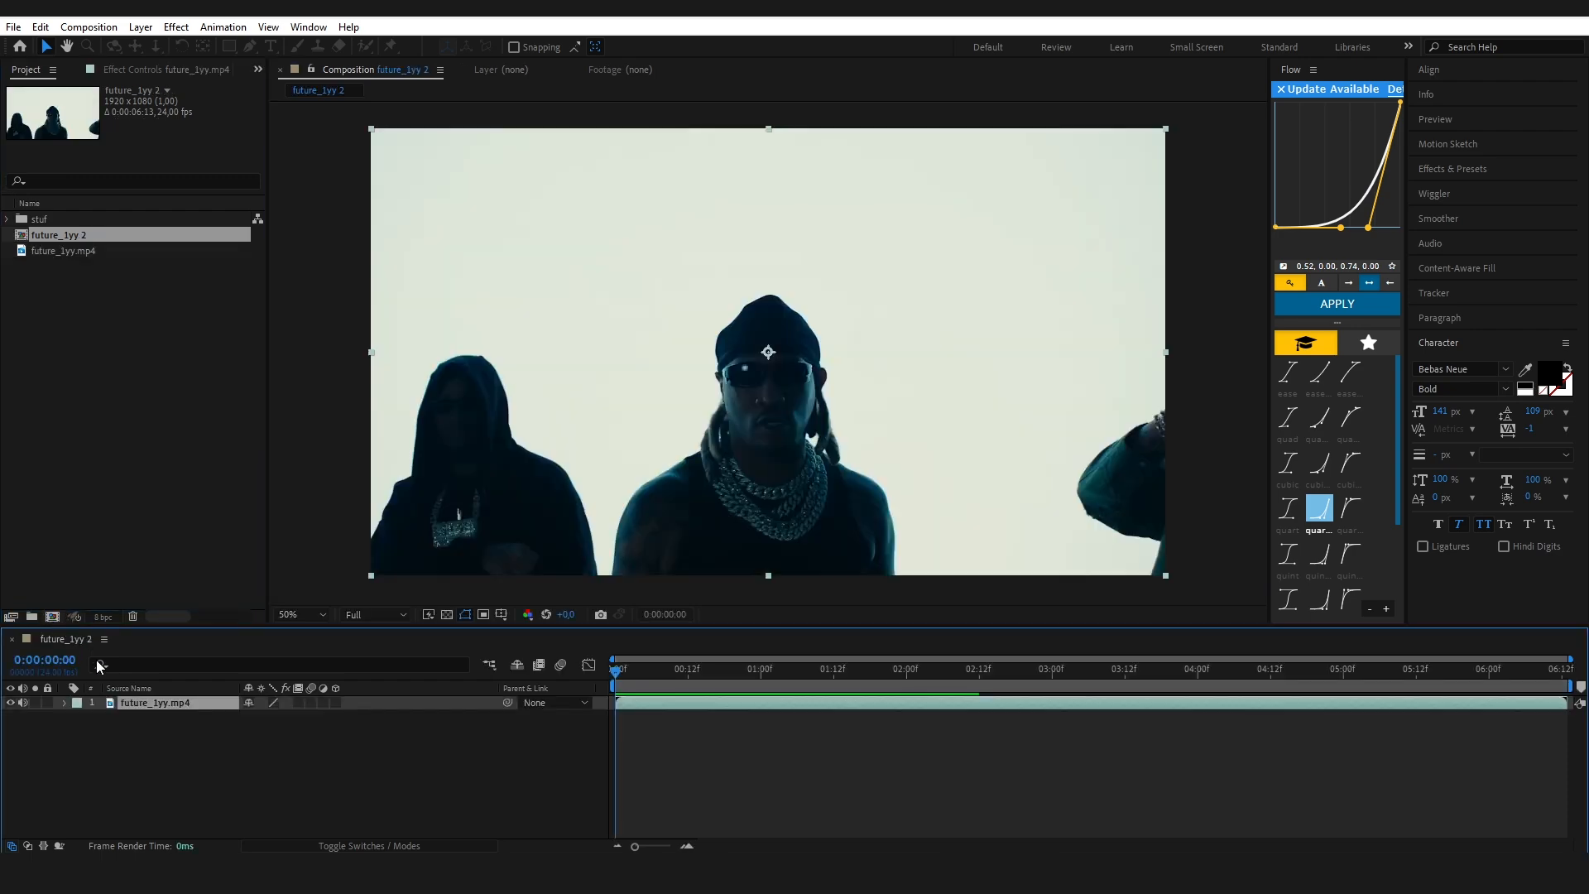
pyautogui.click(948, 669)
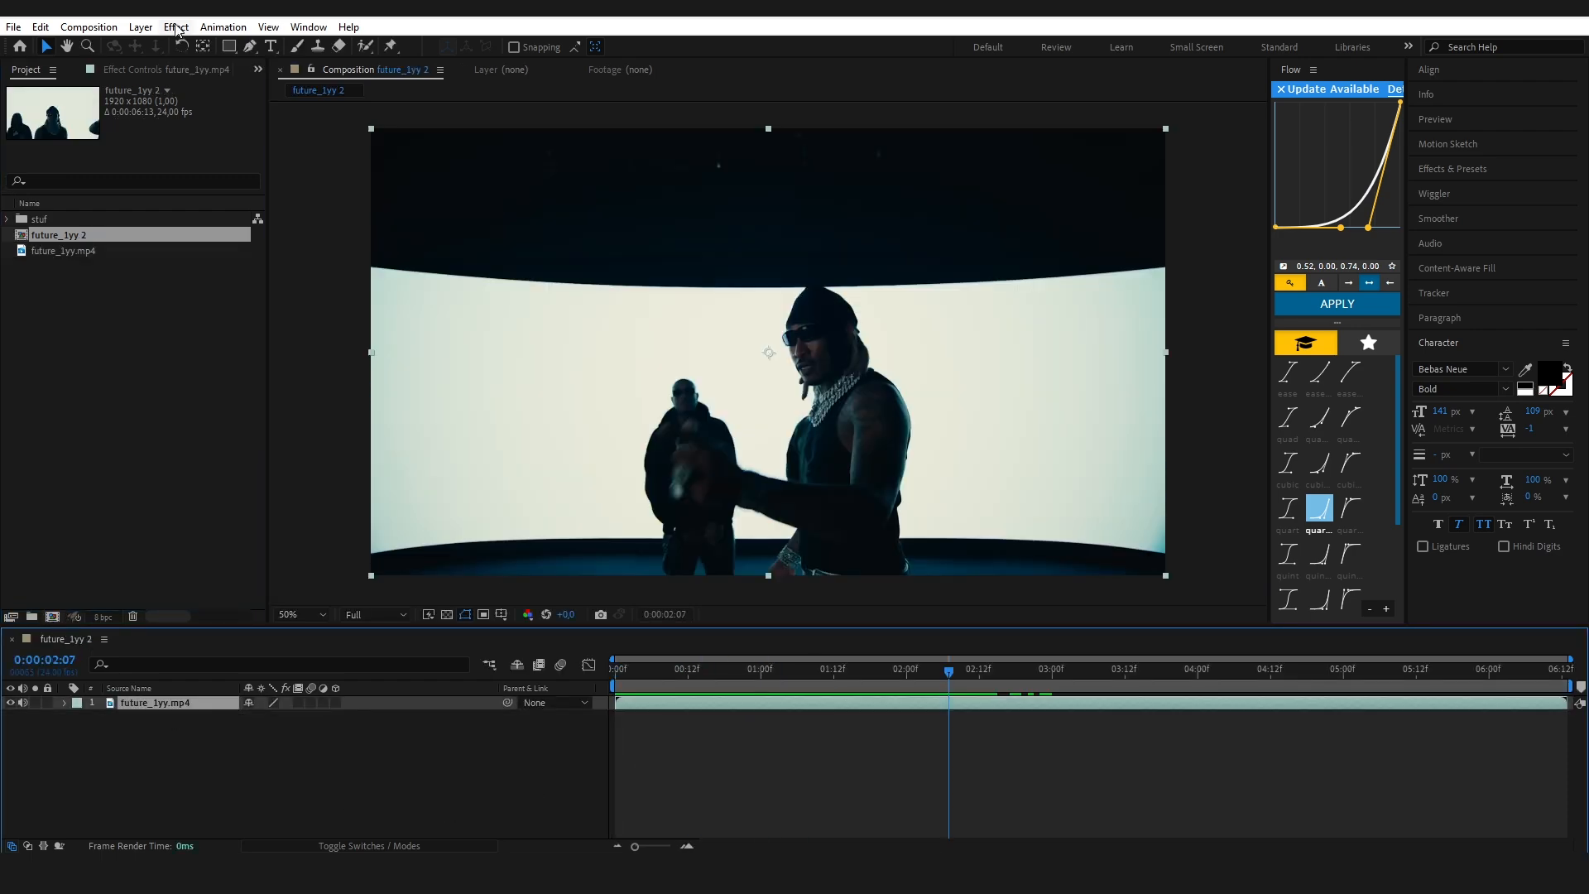
pyautogui.click(175, 27)
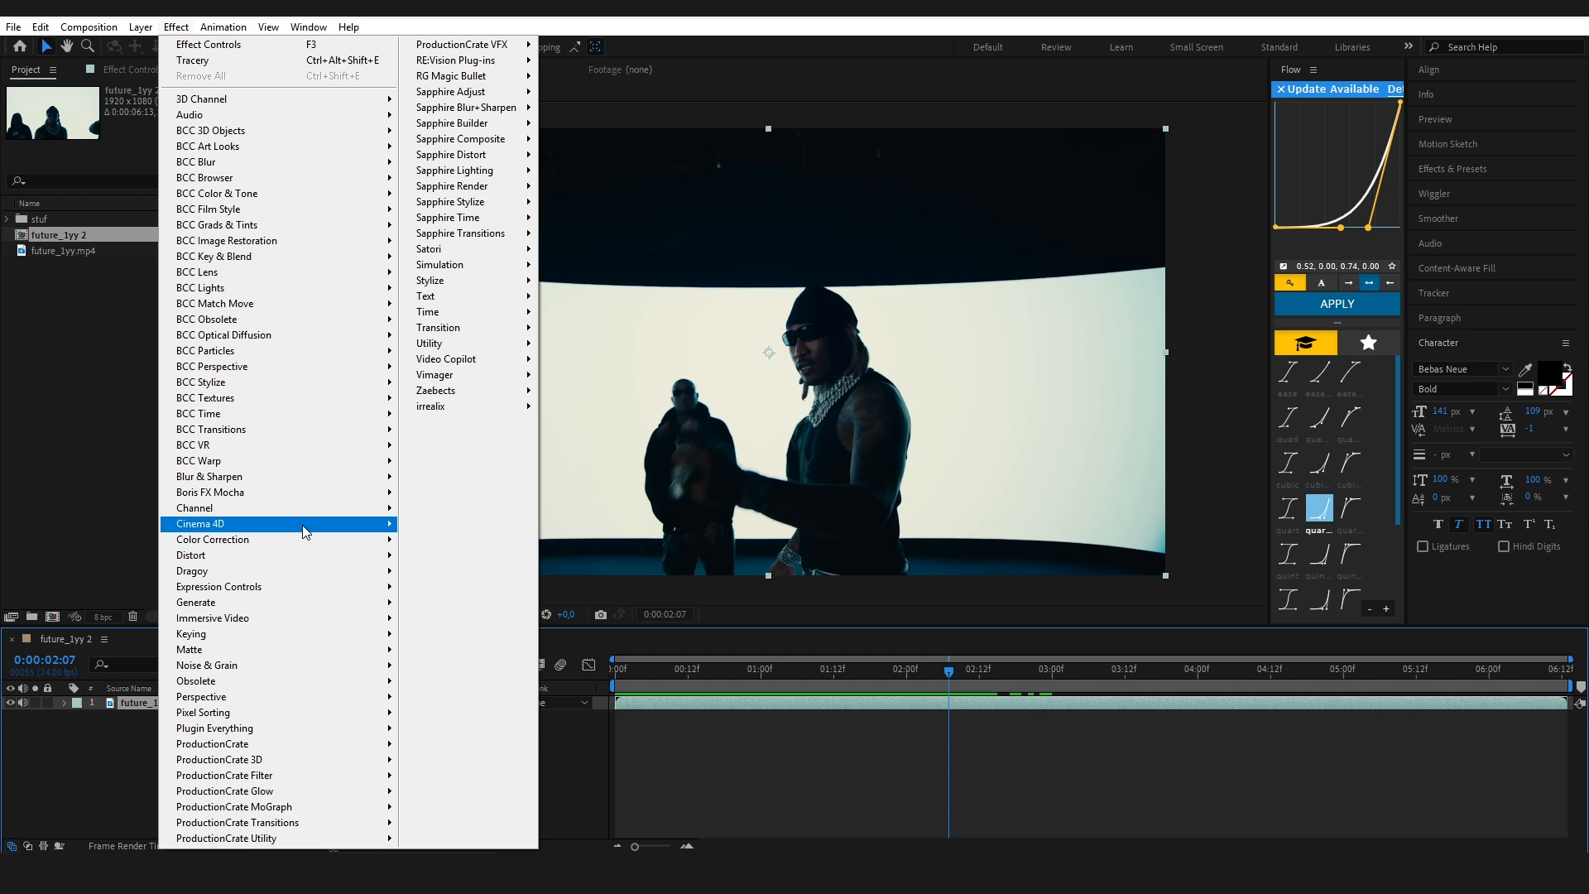
pyautogui.moveTo(266, 571)
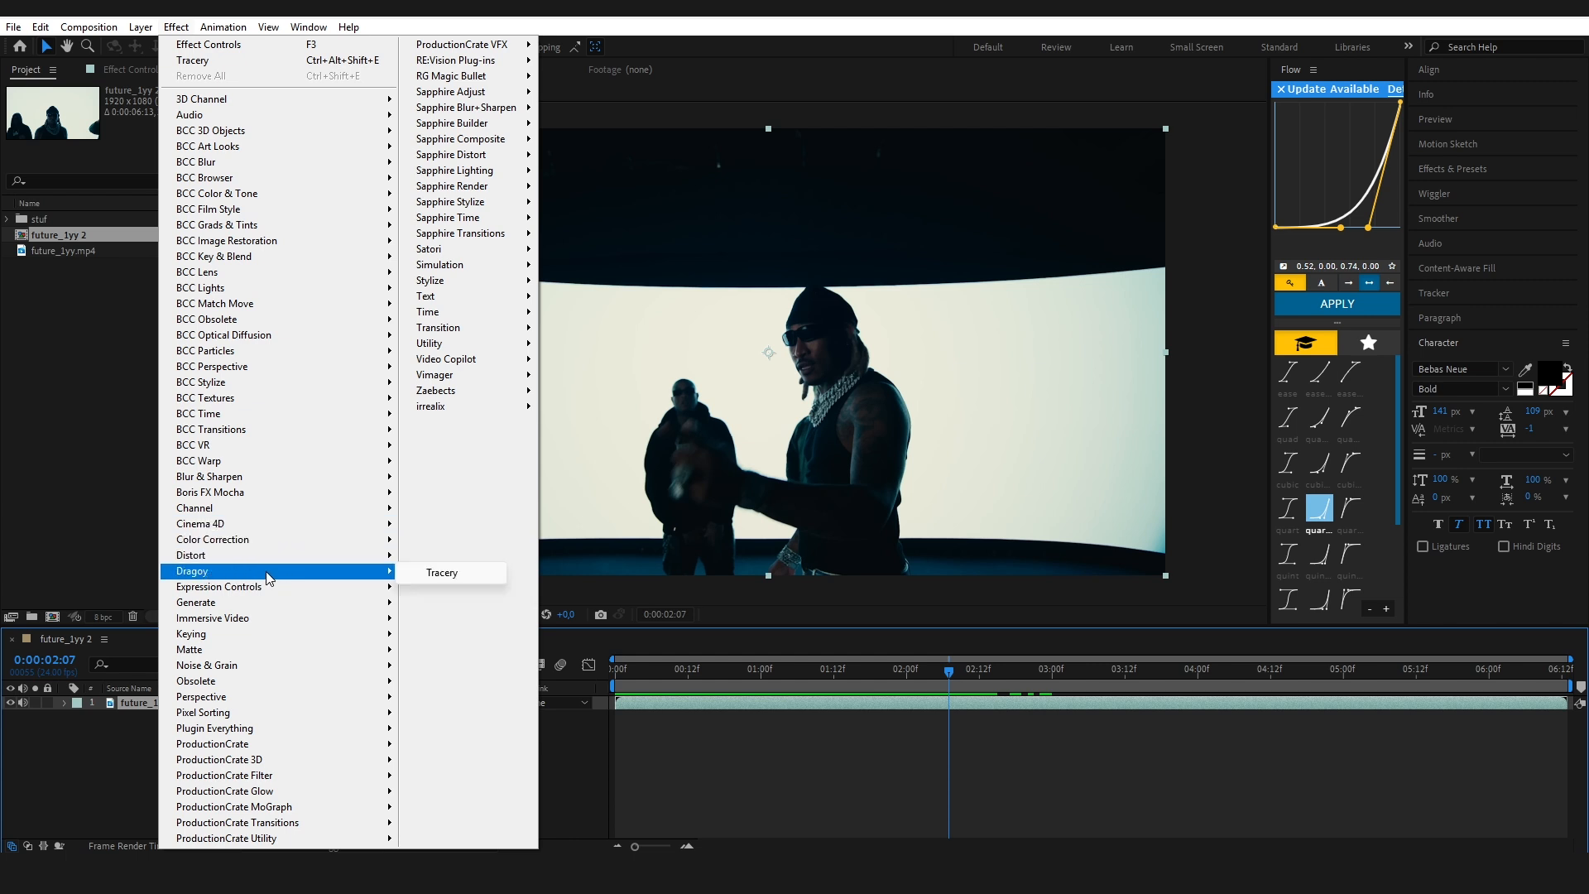
pyautogui.click(442, 573)
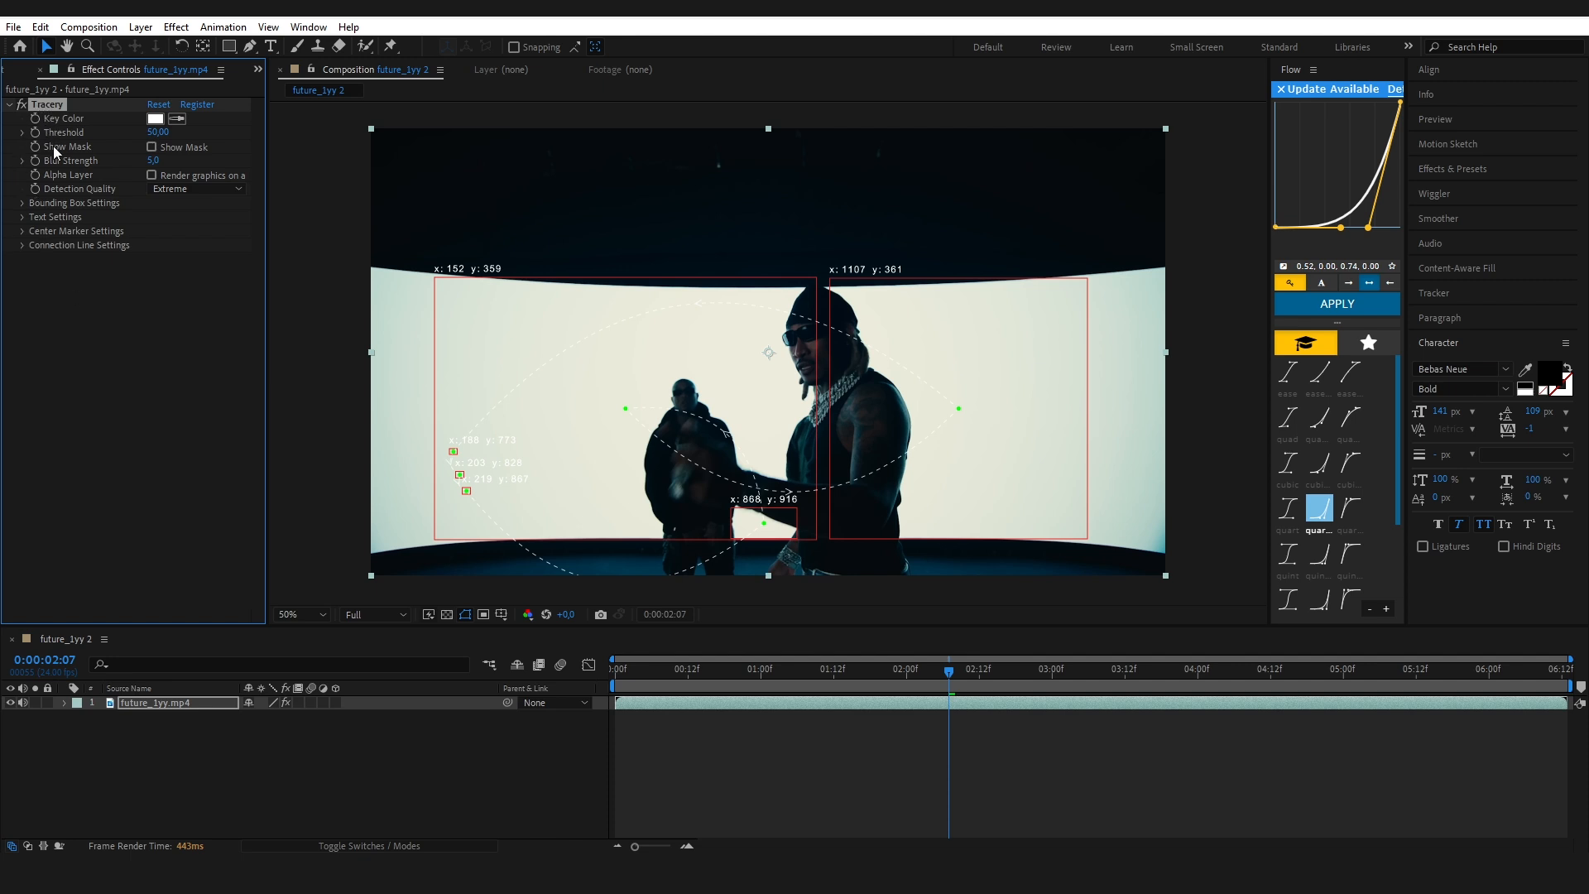
pyautogui.moveTo(20, 209)
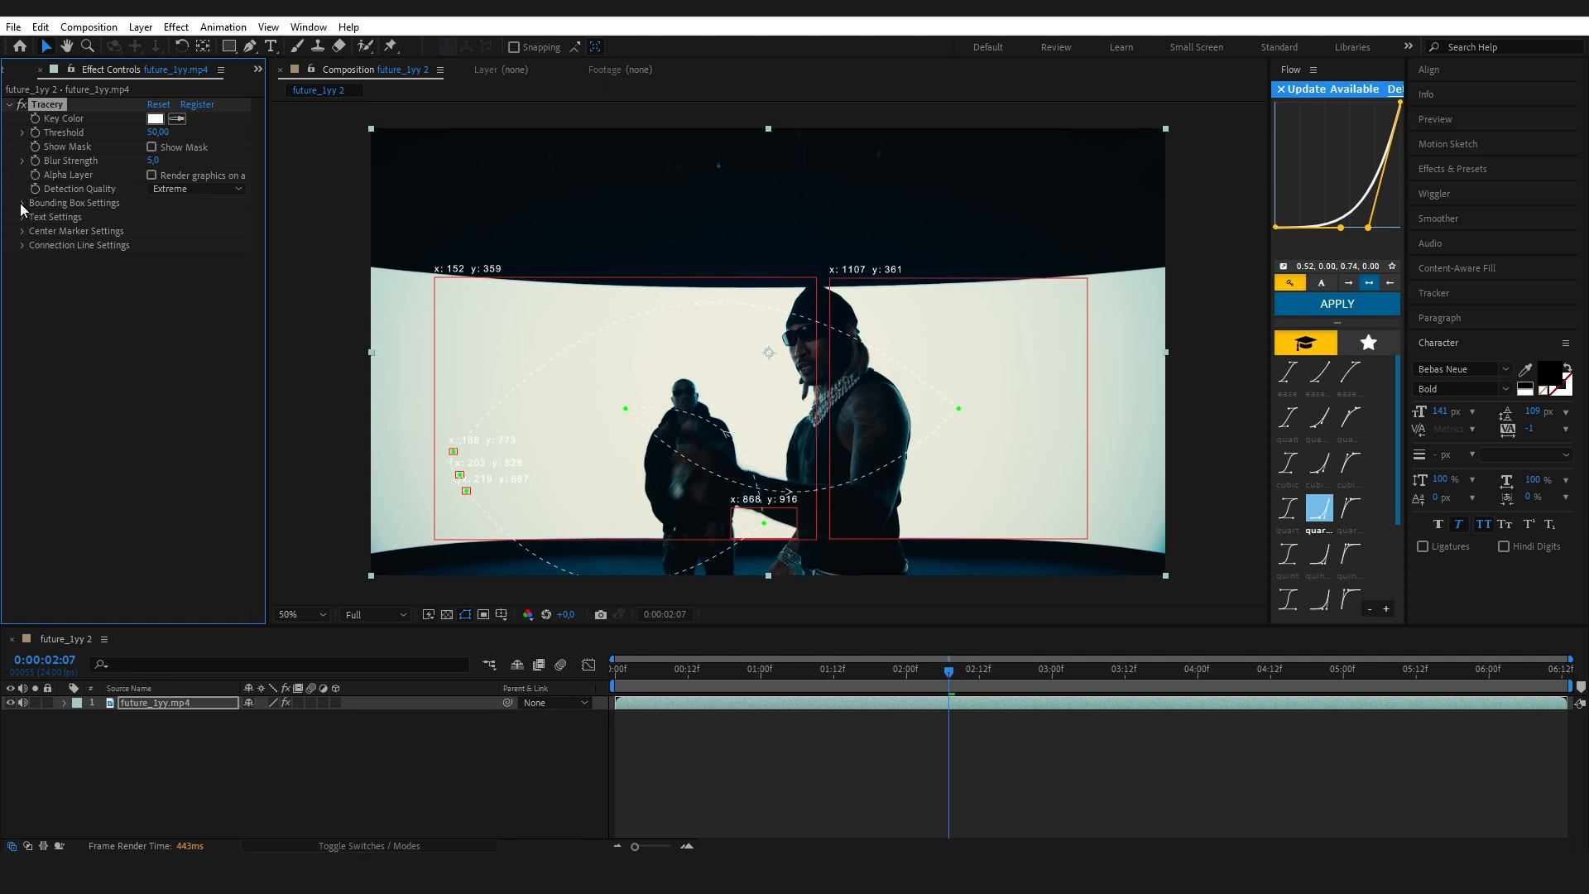
# Expand Tracery's Bounding Box, Text and Center Marker settings groups in Effect Controls.
pyautogui.click(23, 202)
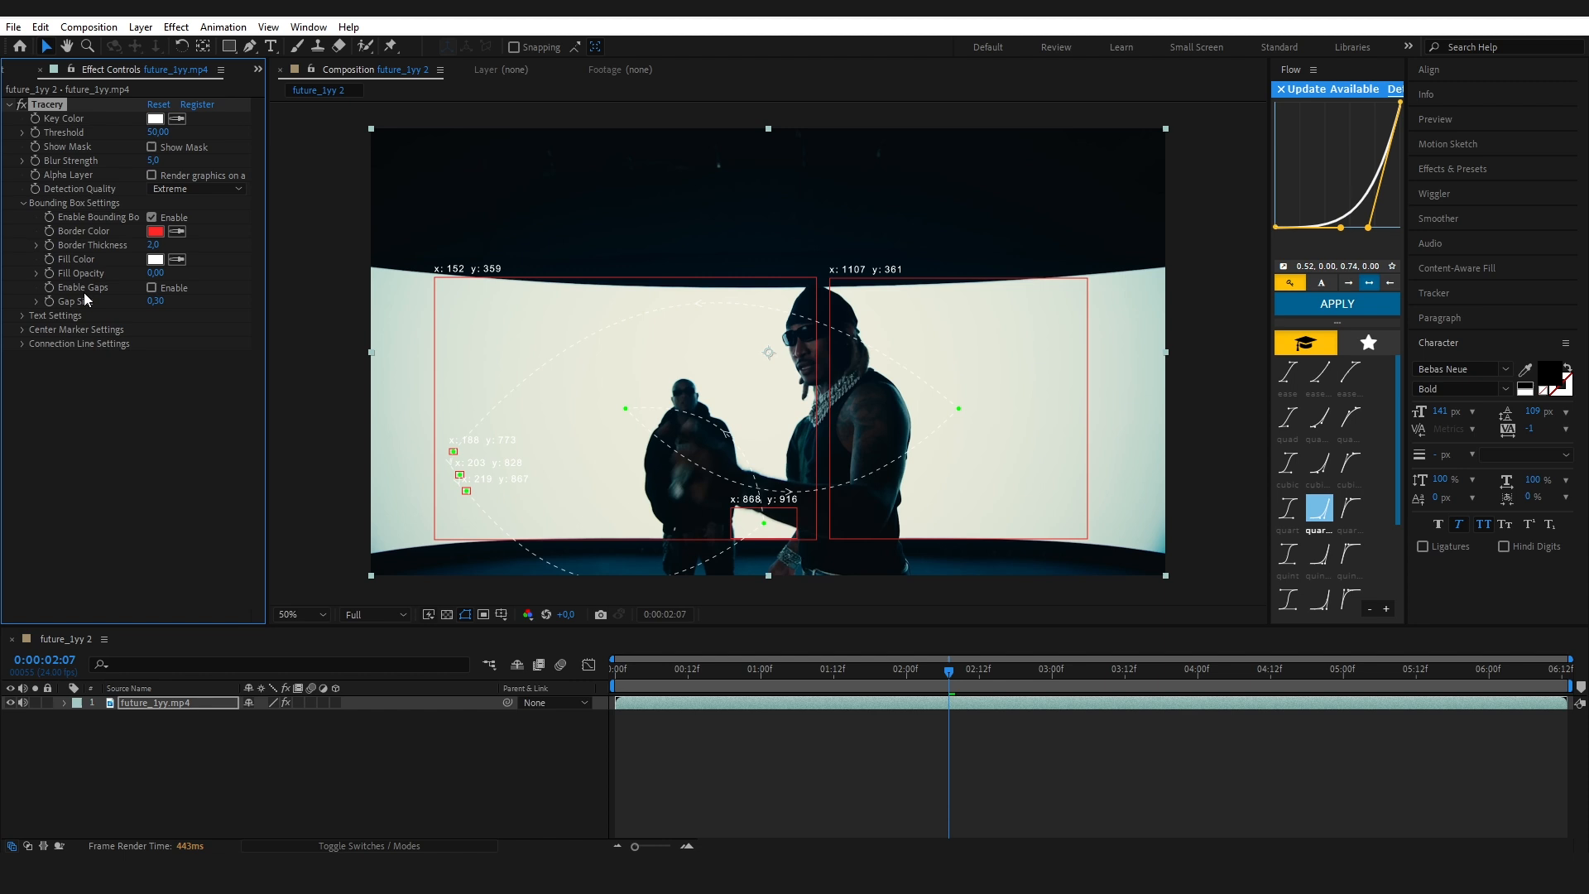
pyautogui.click(22, 315)
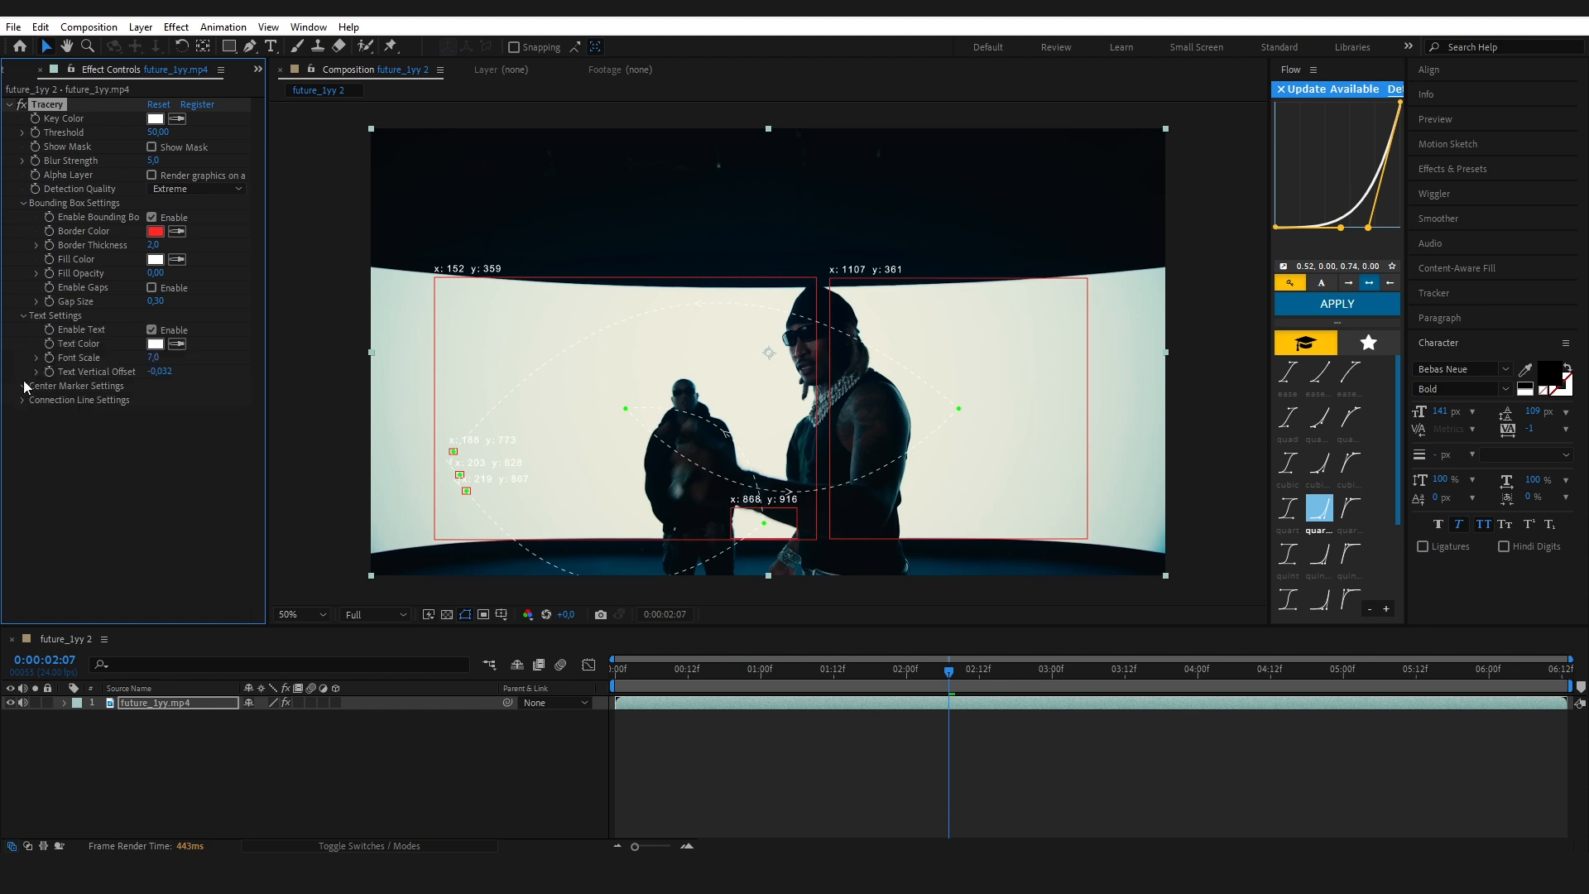
pyautogui.click(23, 385)
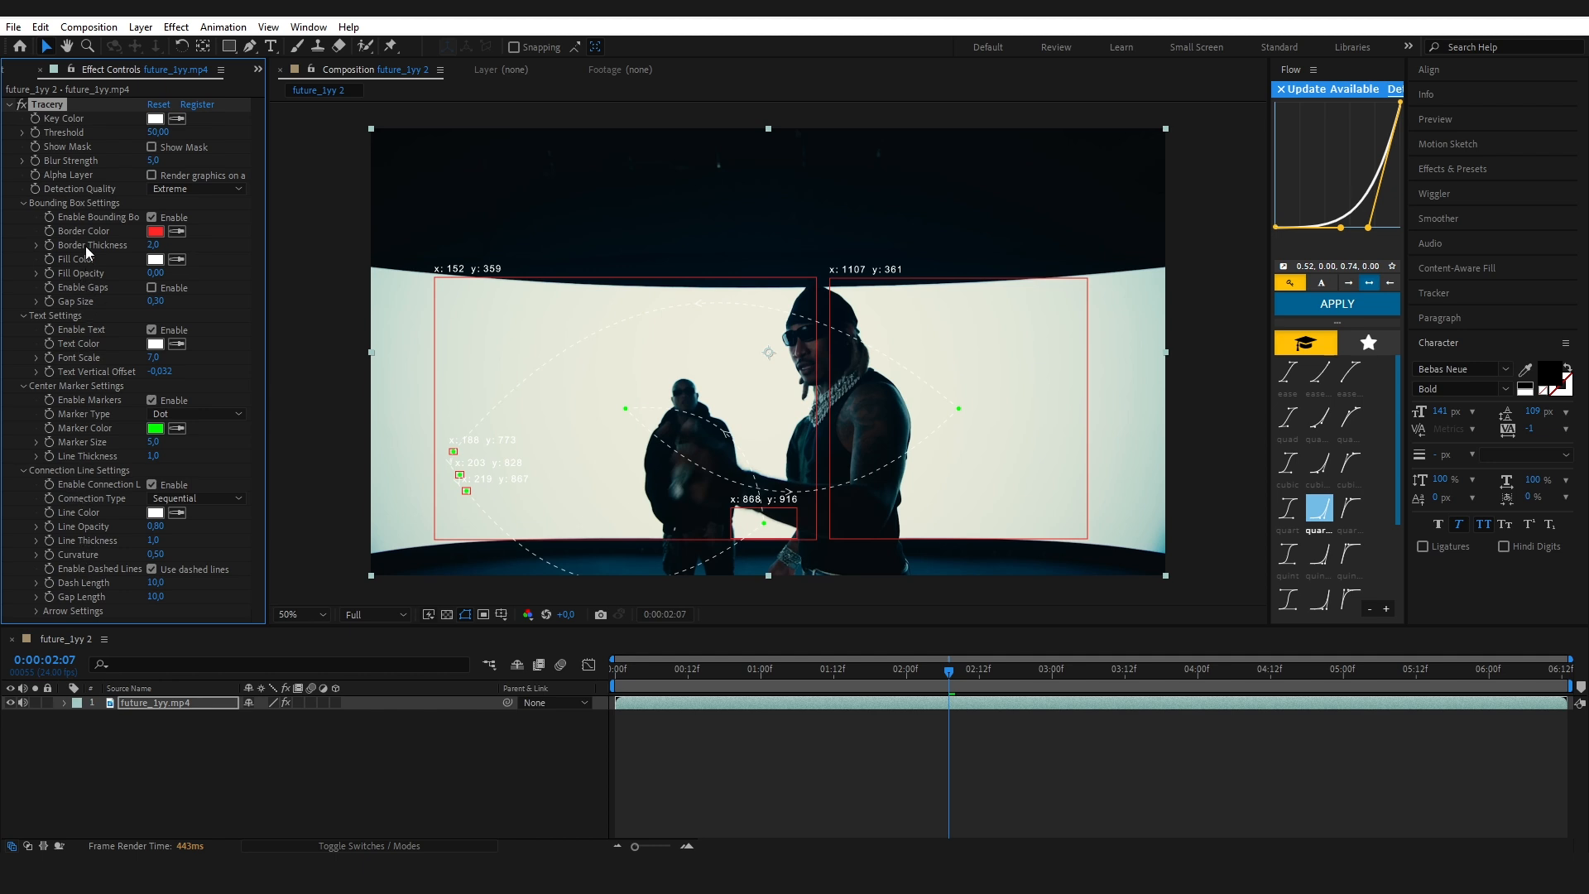
pyautogui.moveTo(96, 128)
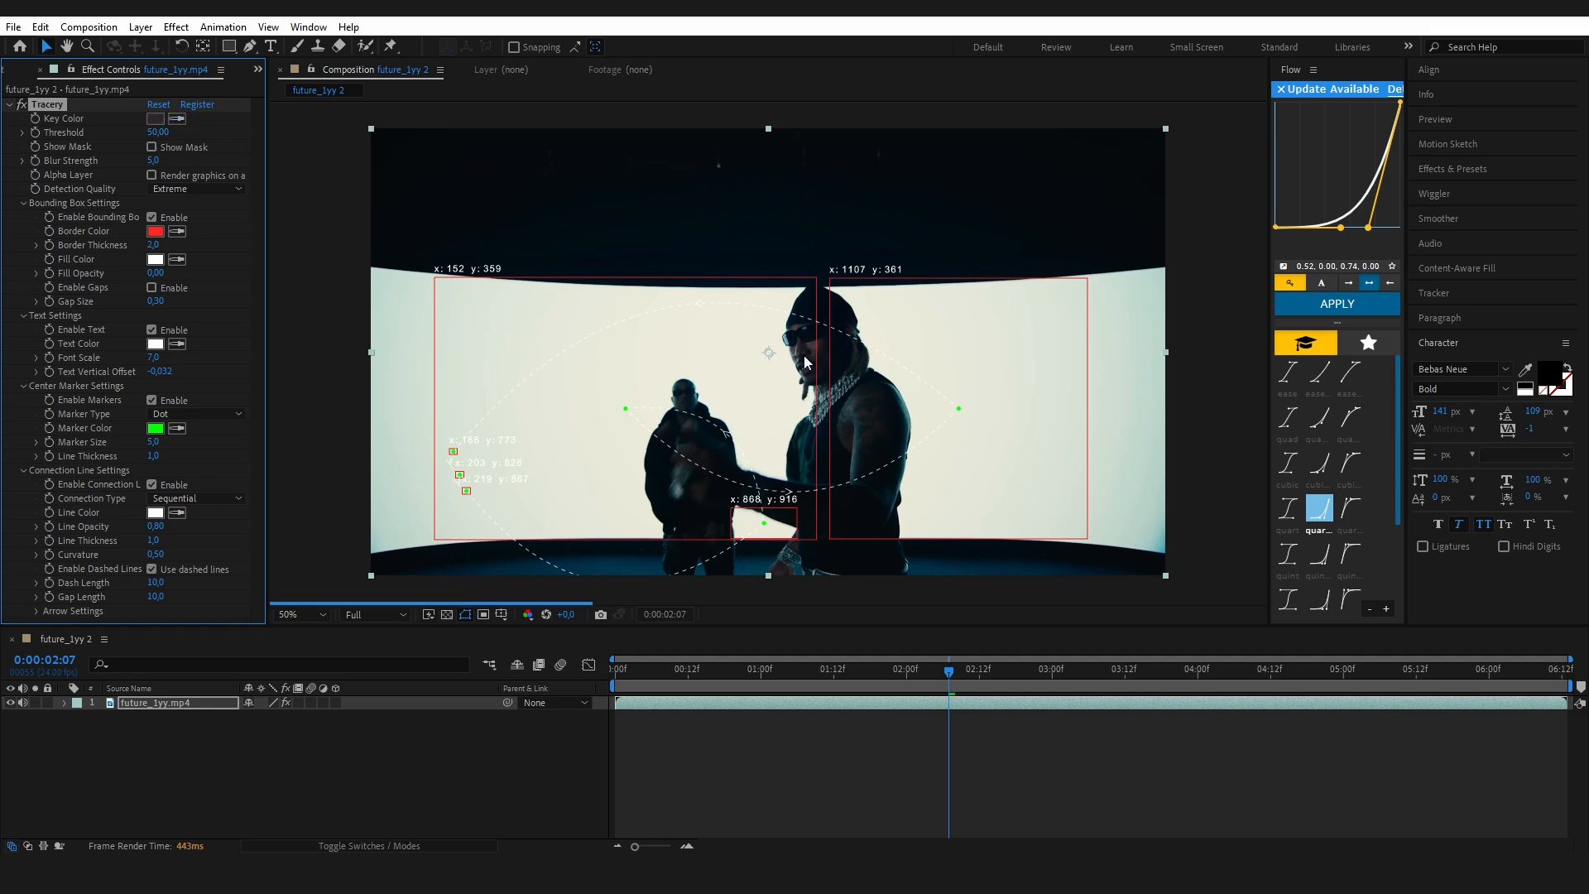
# Sample the dark performer as Key Color, zoom to 100%, and raise Threshold to 59.
pyautogui.click(299, 614)
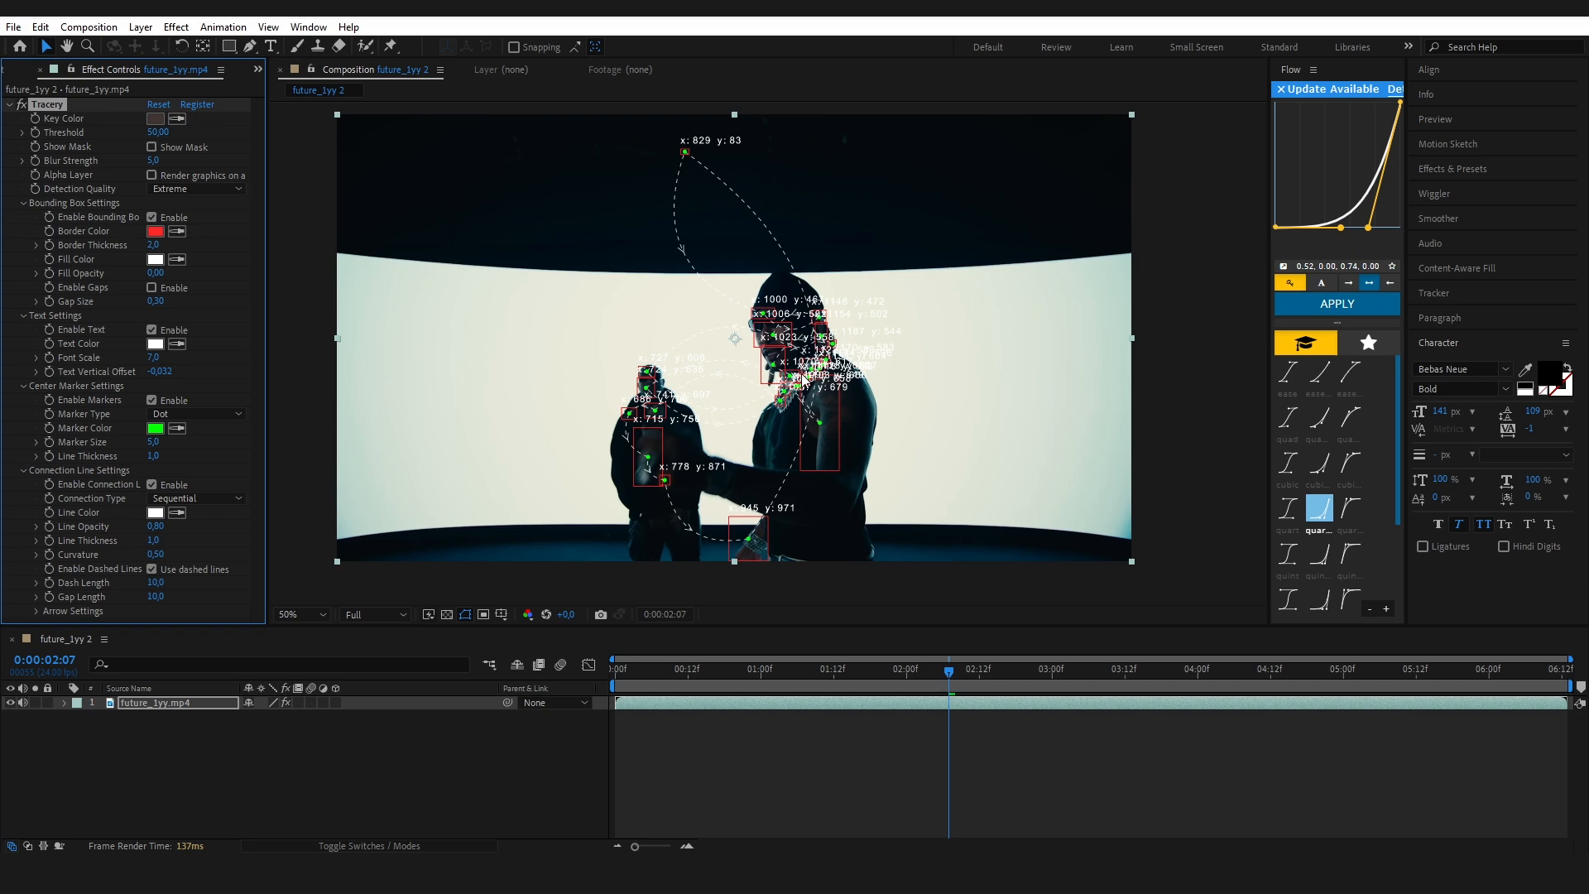
pyautogui.click(297, 614)
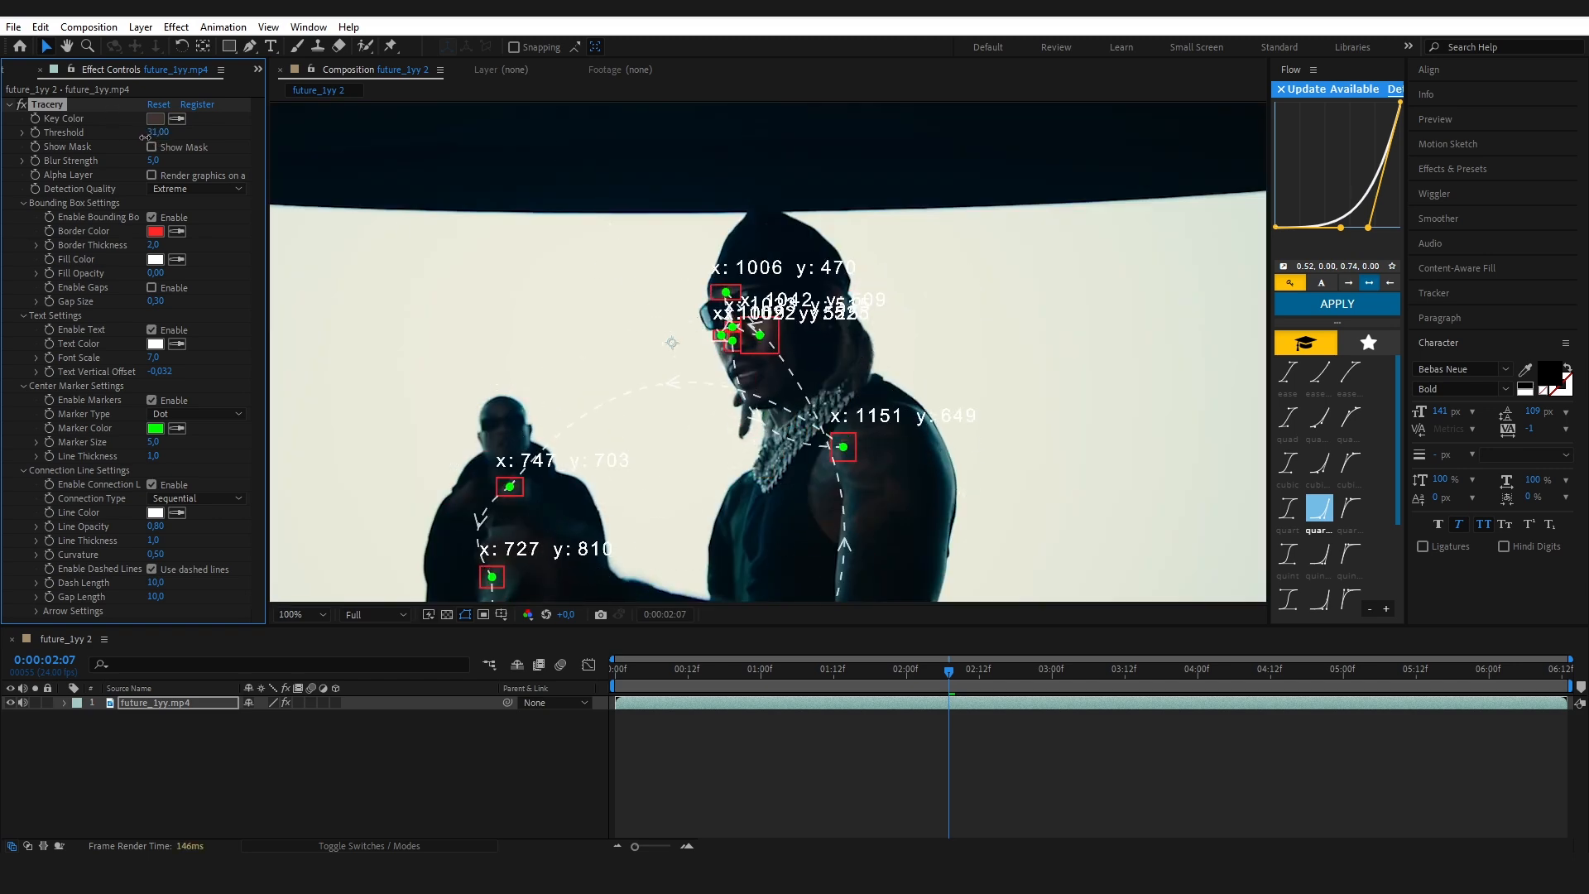
pyautogui.moveTo(158, 132); pyautogui.dragTo(164, 131)
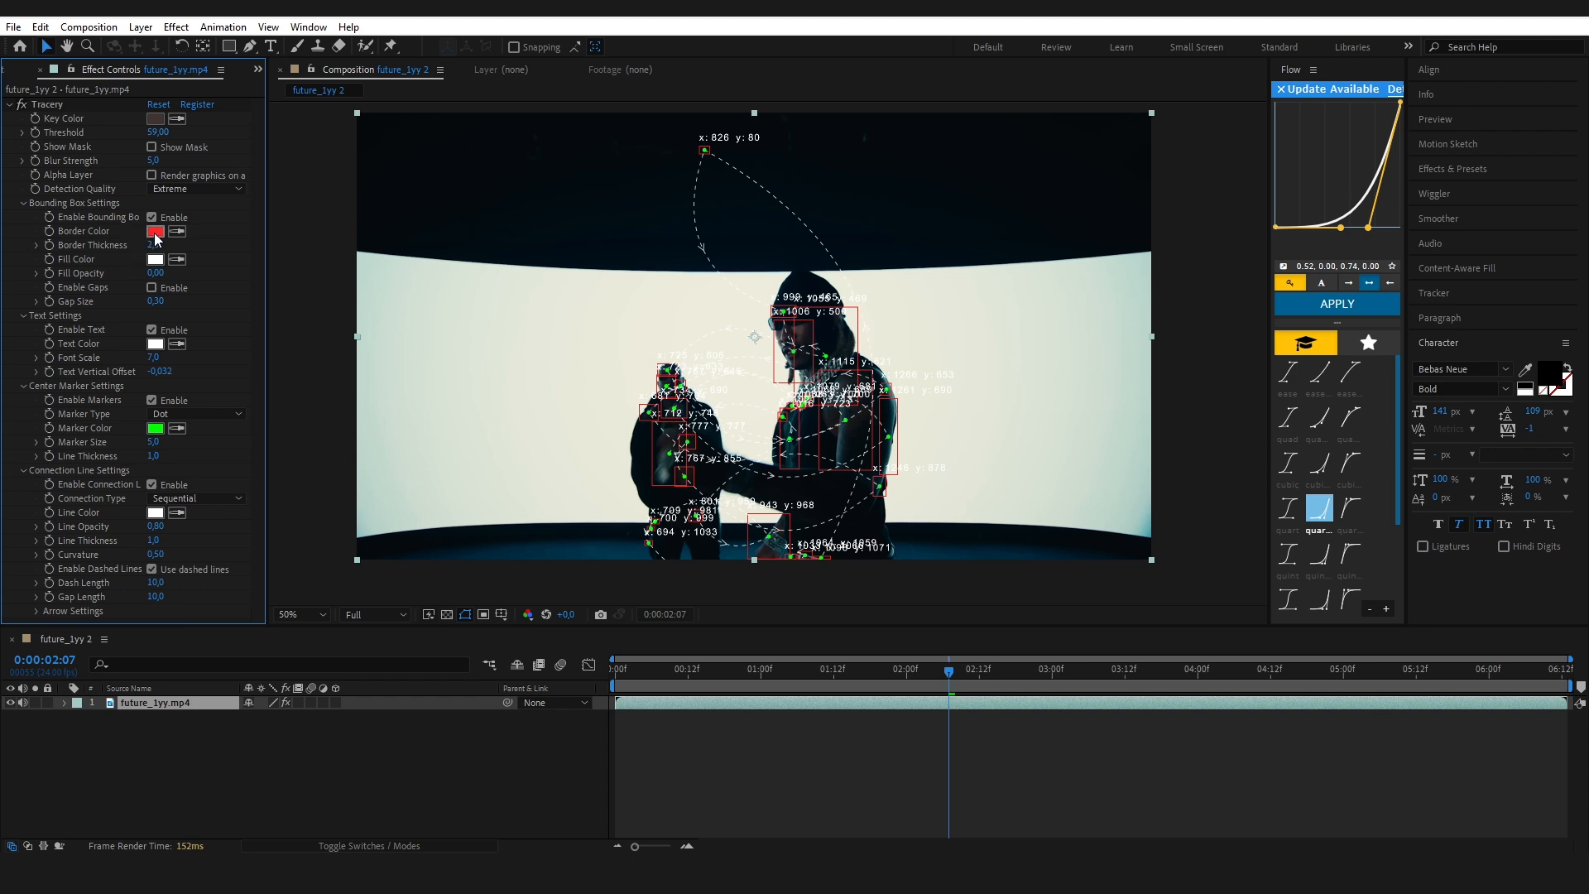
pyautogui.click(154, 231)
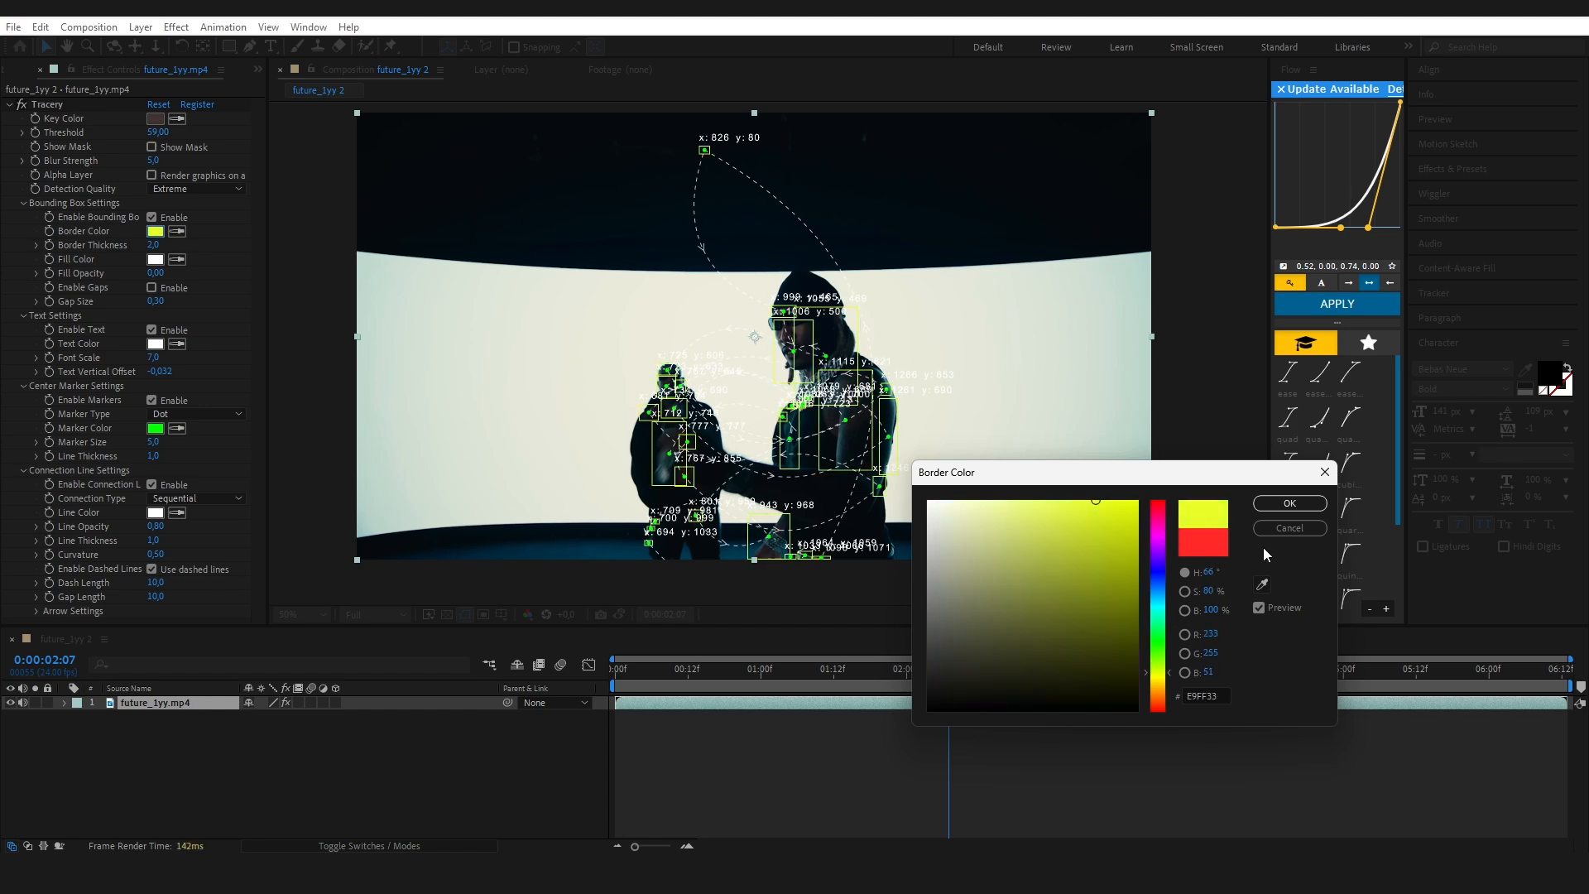
pyautogui.click(1290, 504)
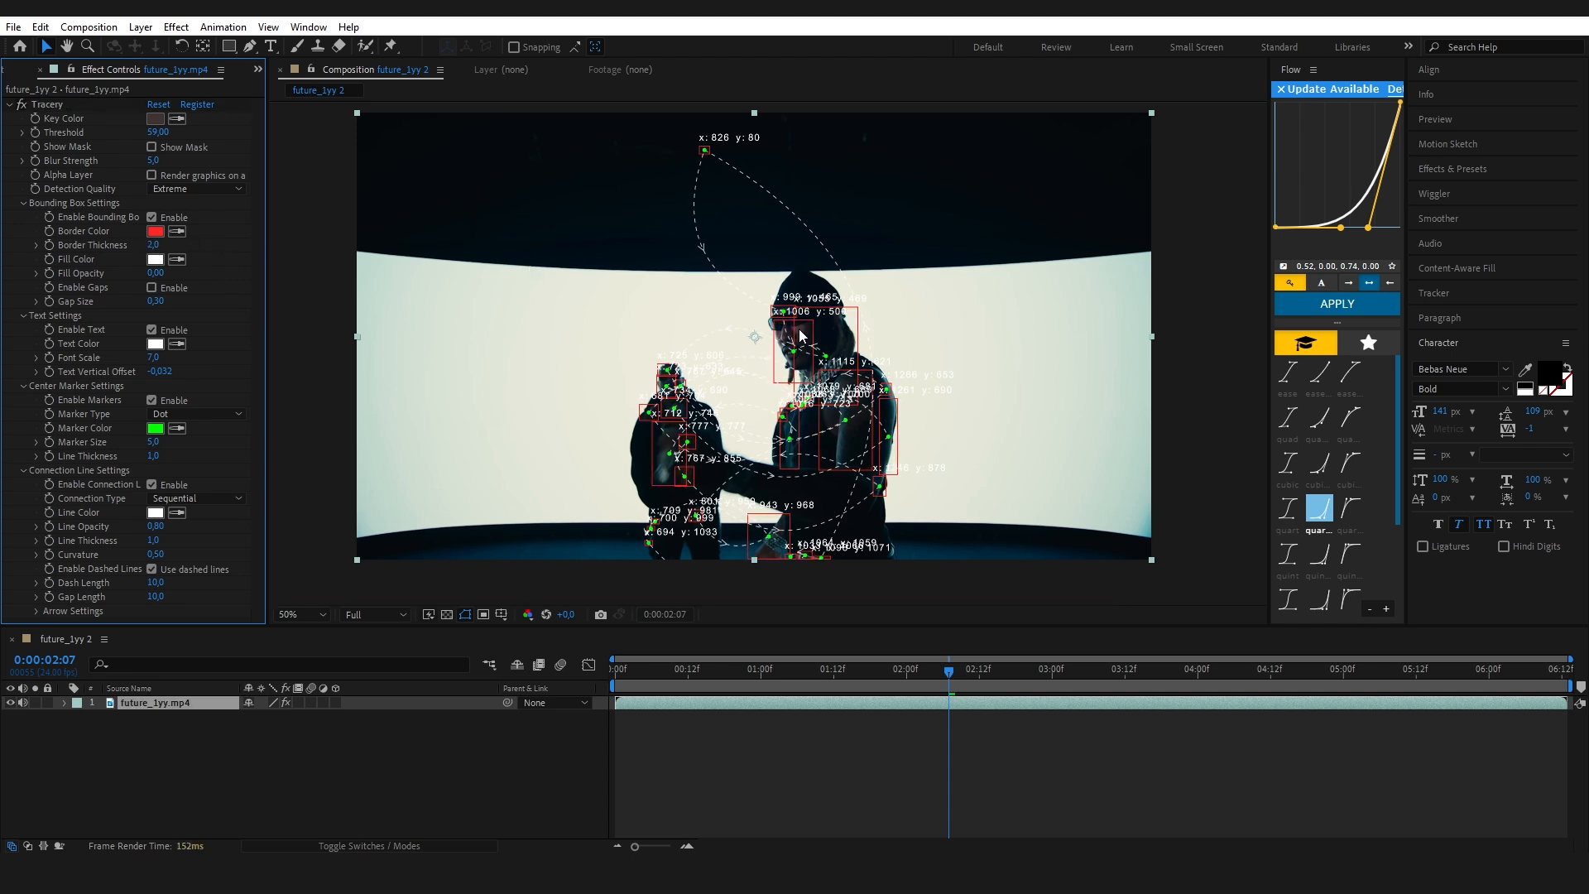
pyautogui.click(300, 614)
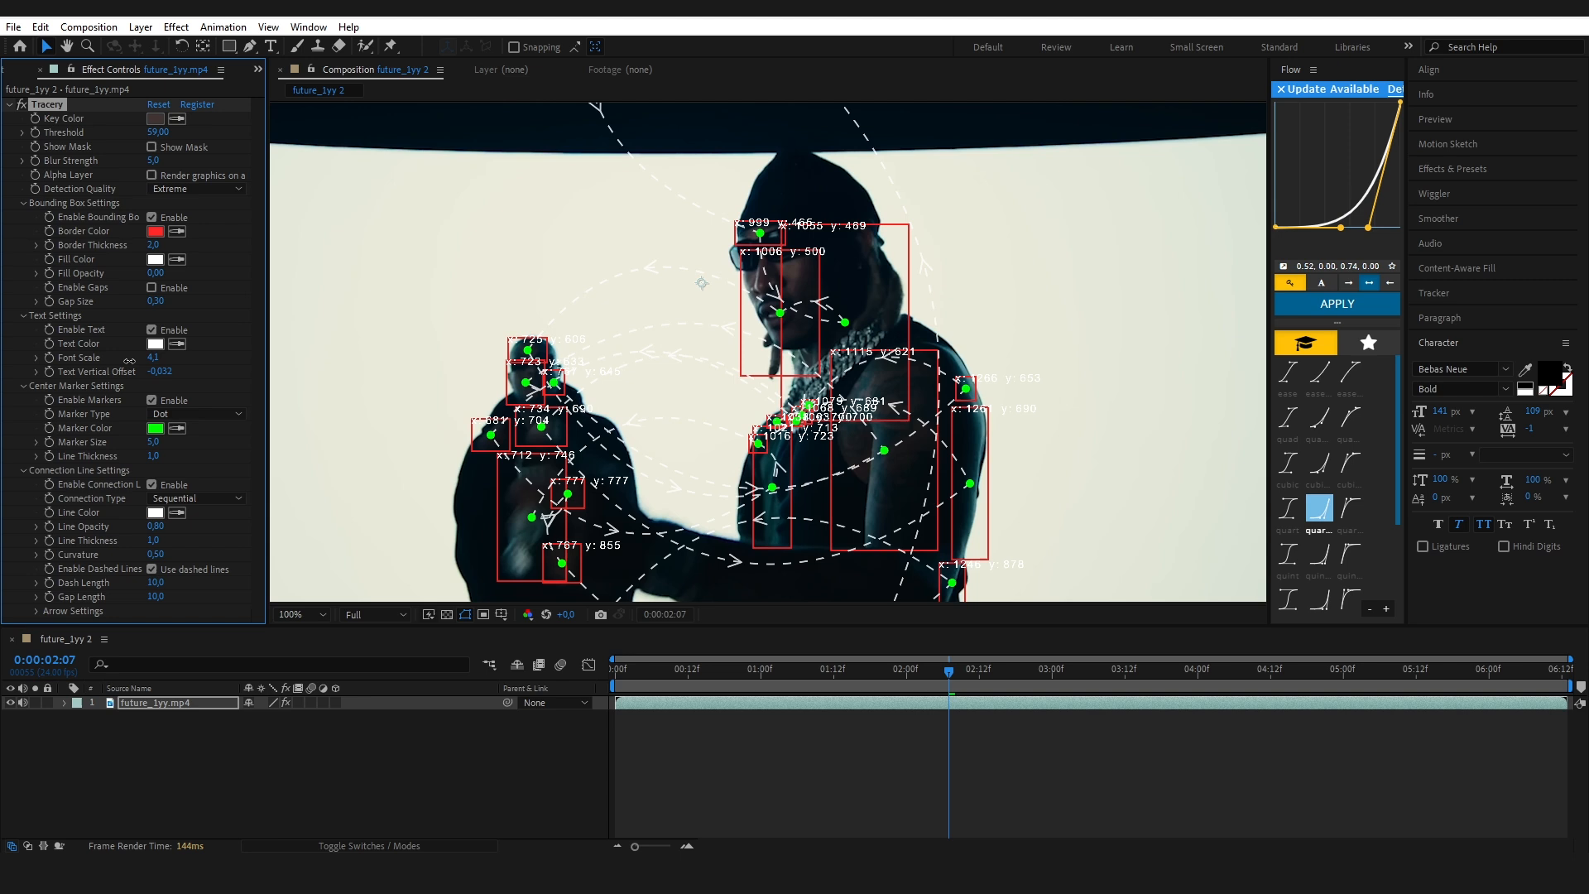
pyautogui.moveTo(840, 473)
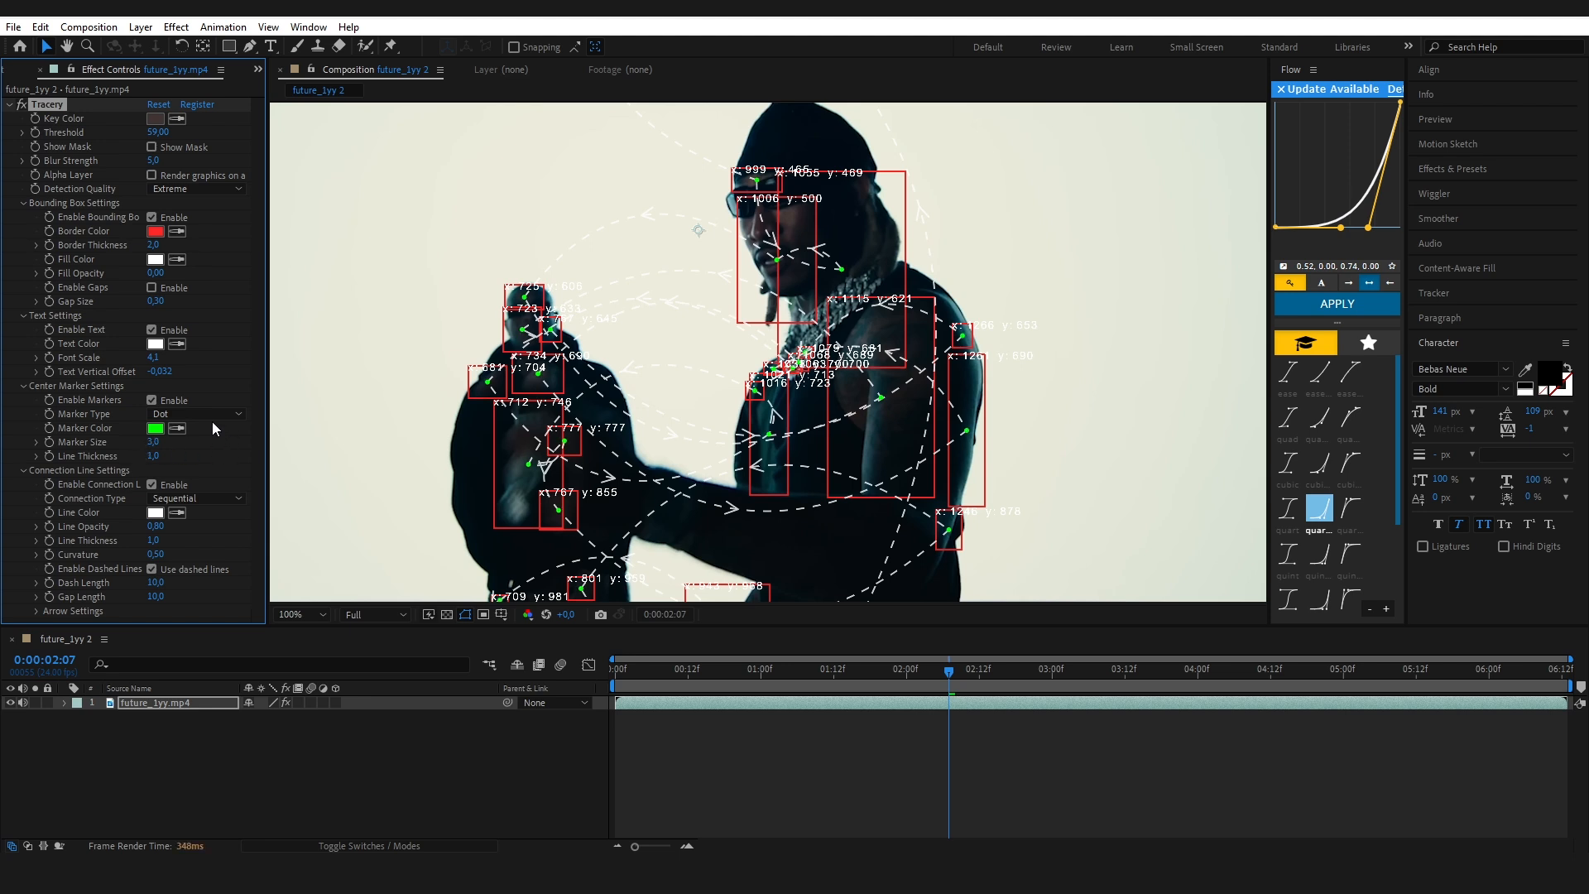
# Set Tracery's Marker Type to Plus and Connection Line Curvature to 0.
pyautogui.click(193, 416)
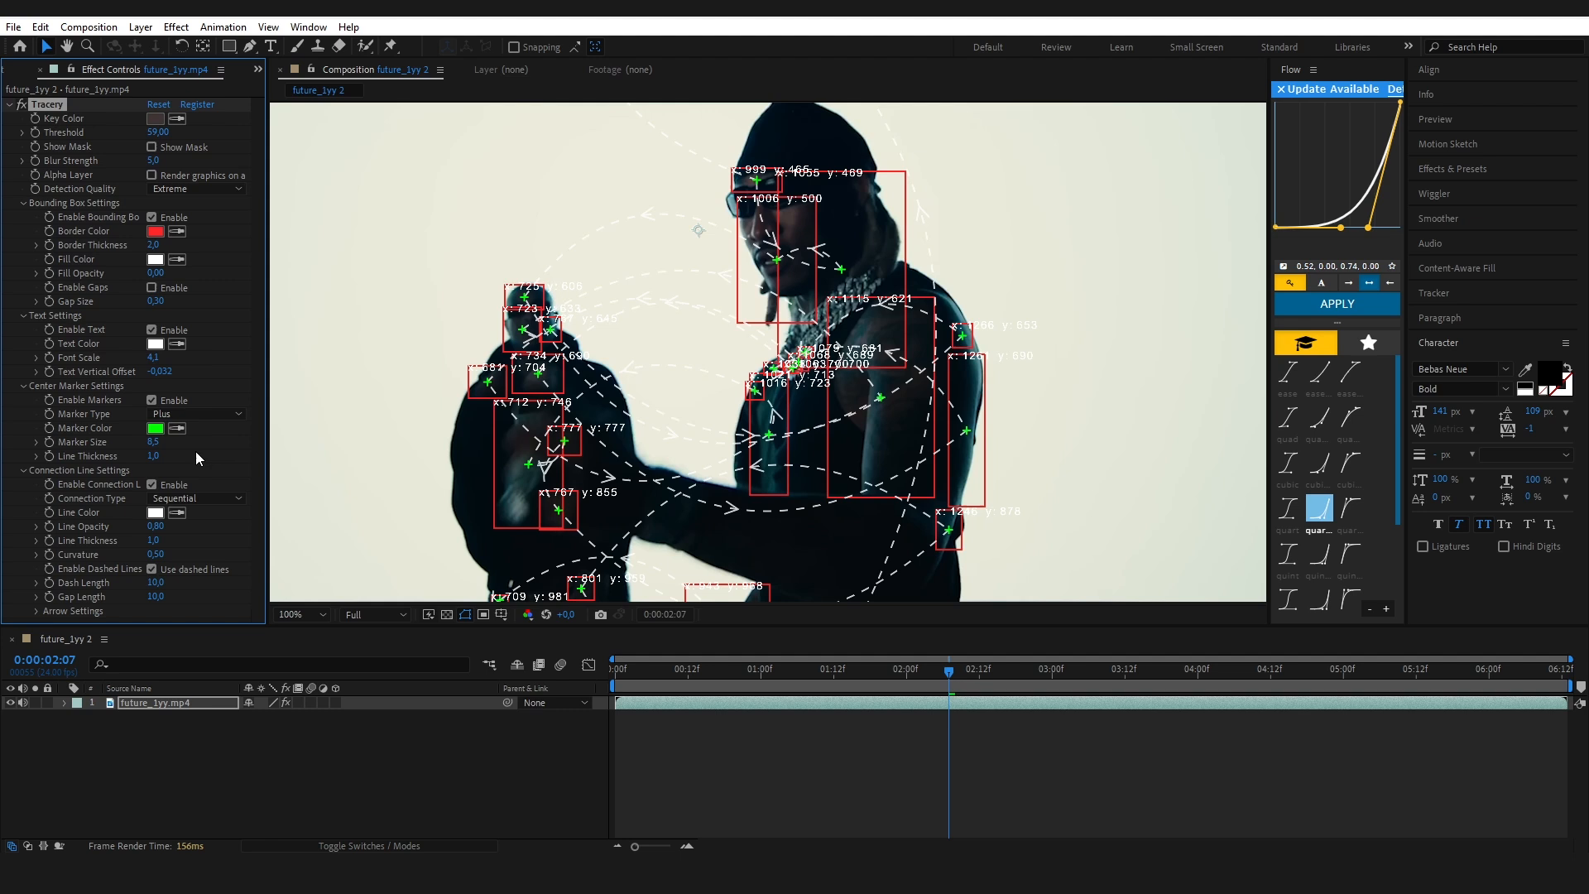
pyautogui.moveTo(243, 450)
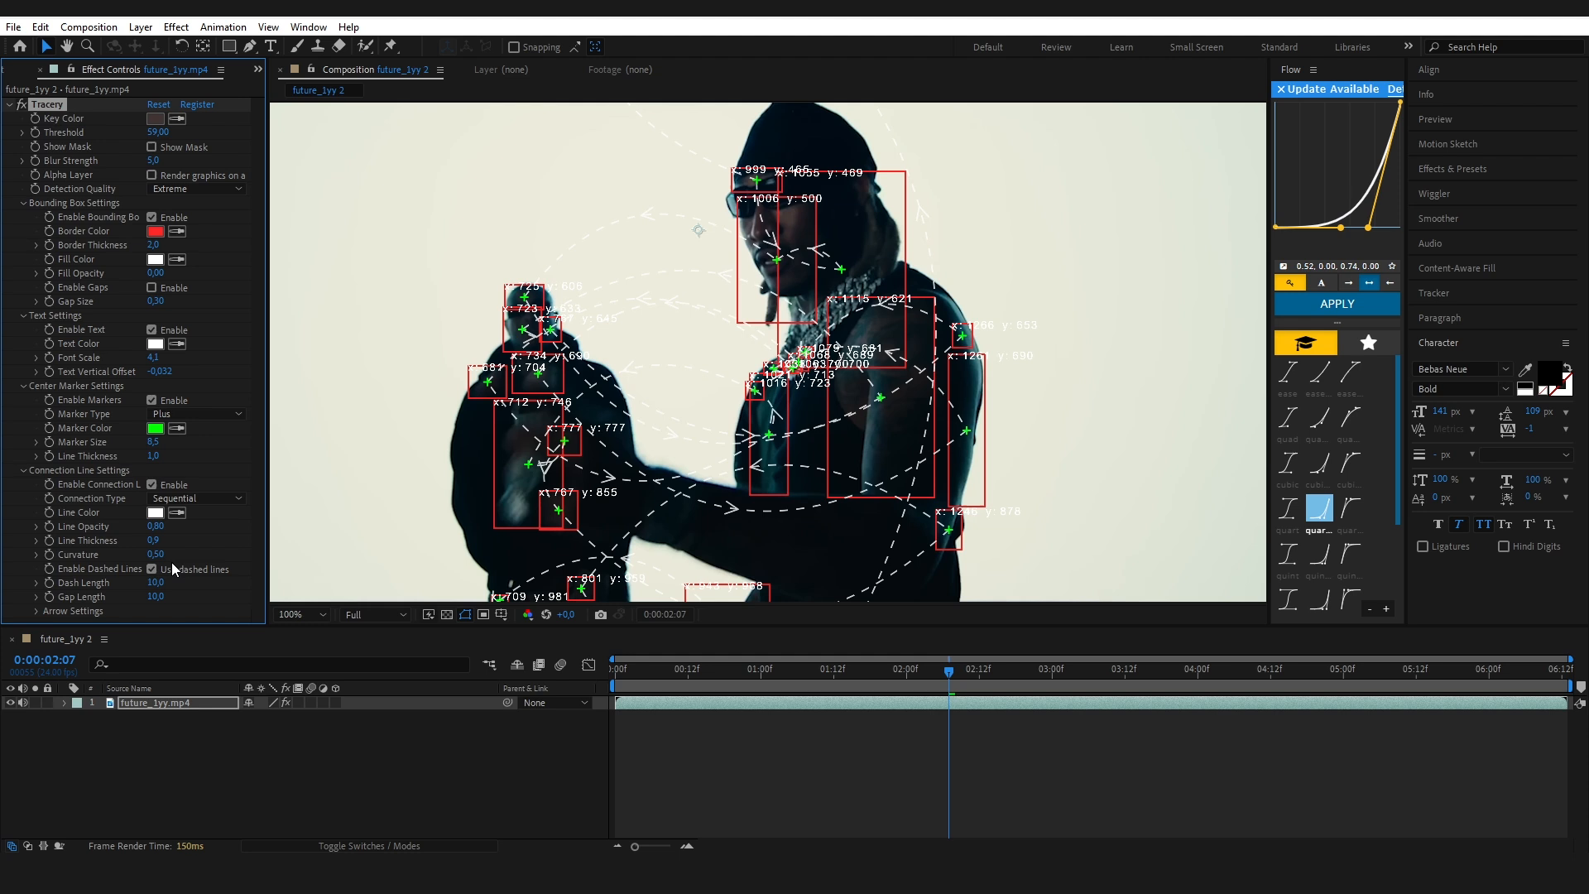
pyautogui.doubleClick(158, 555)
pyautogui.write('0')
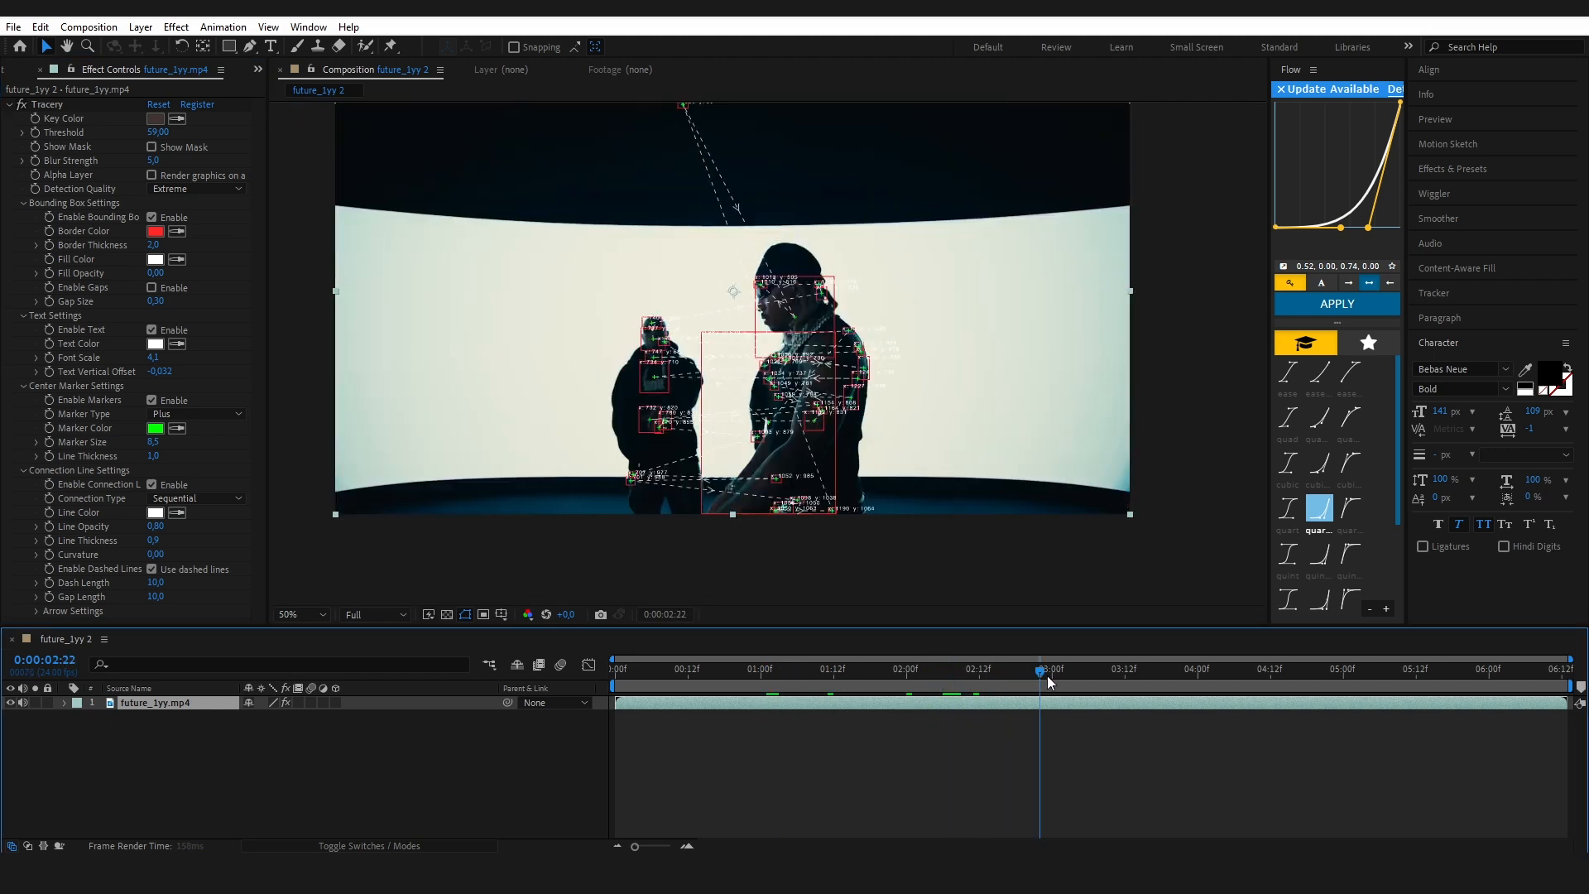
# Check tracking at a later frame and reduce Marker Size to 4.3.
pyautogui.click(1088, 669)
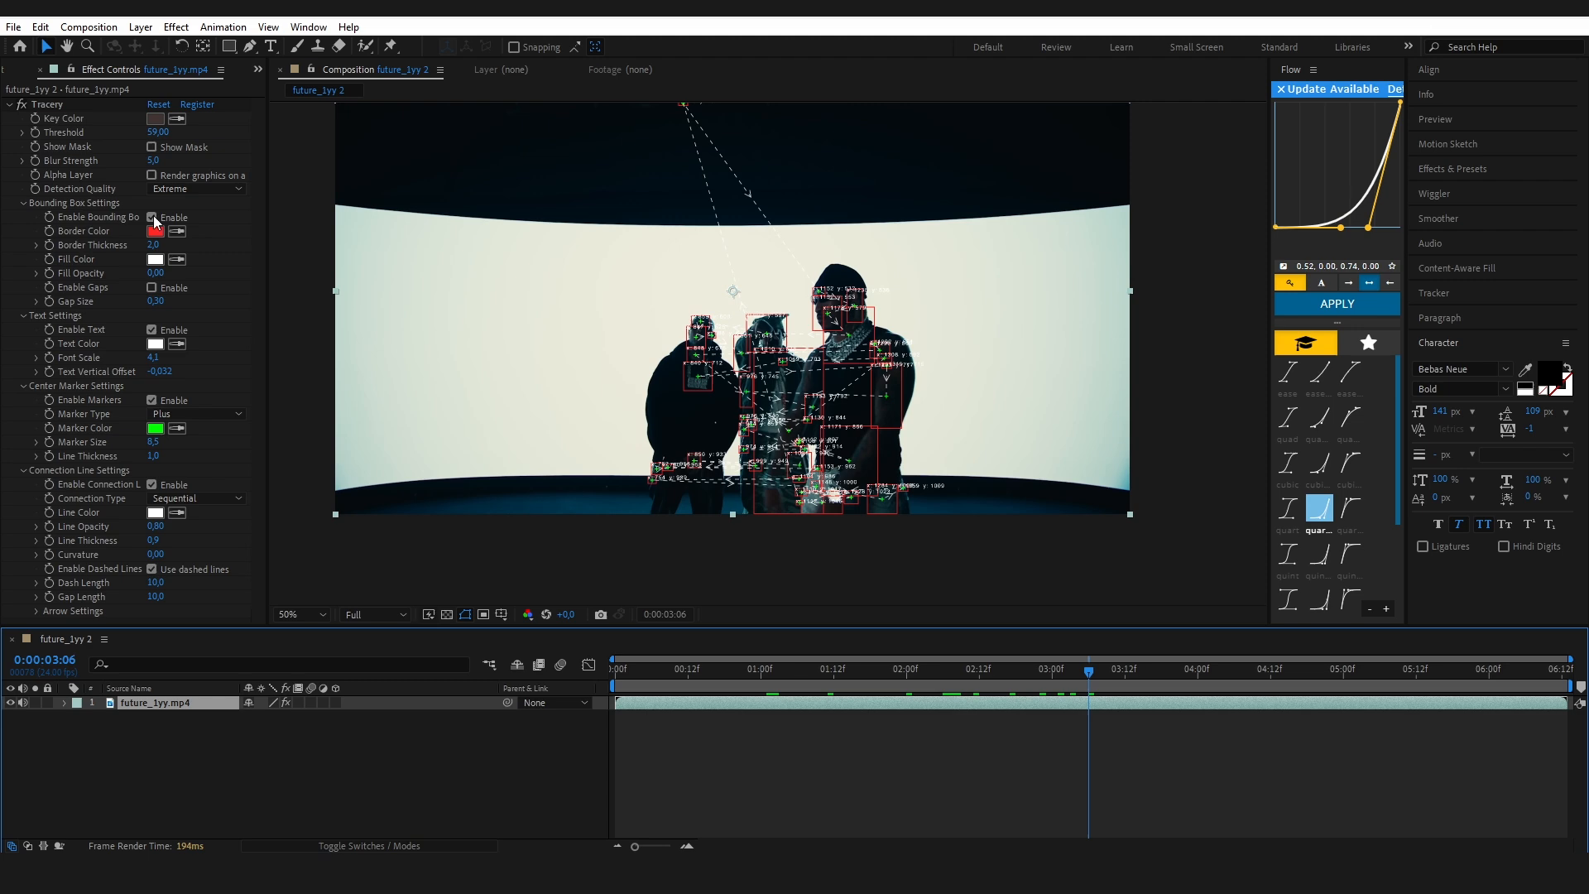
pyautogui.click(159, 132)
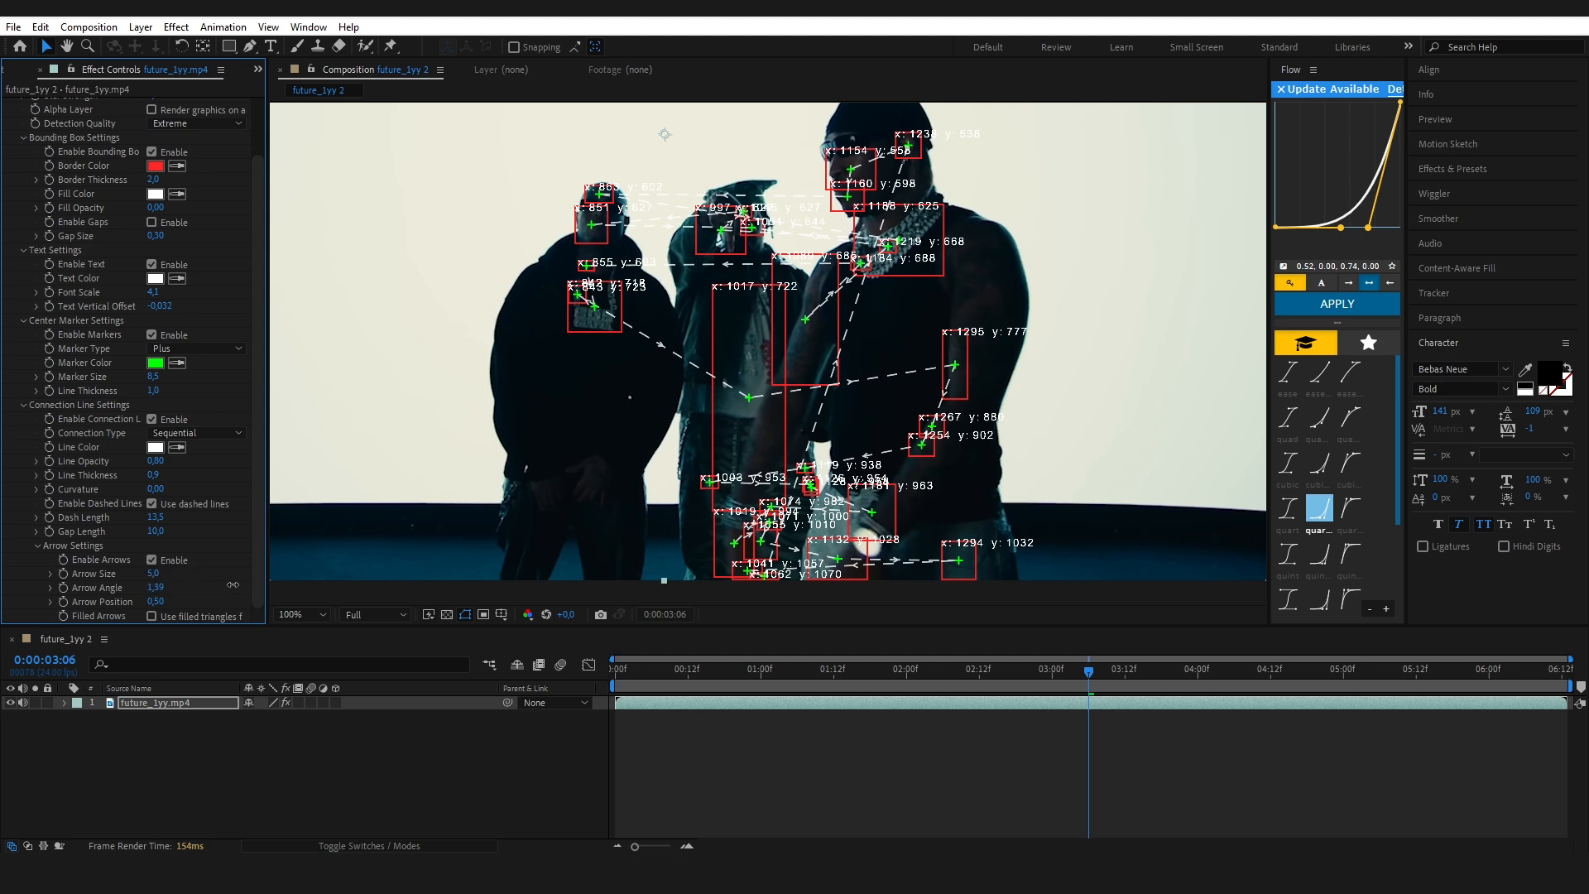
pyautogui.click(158, 588)
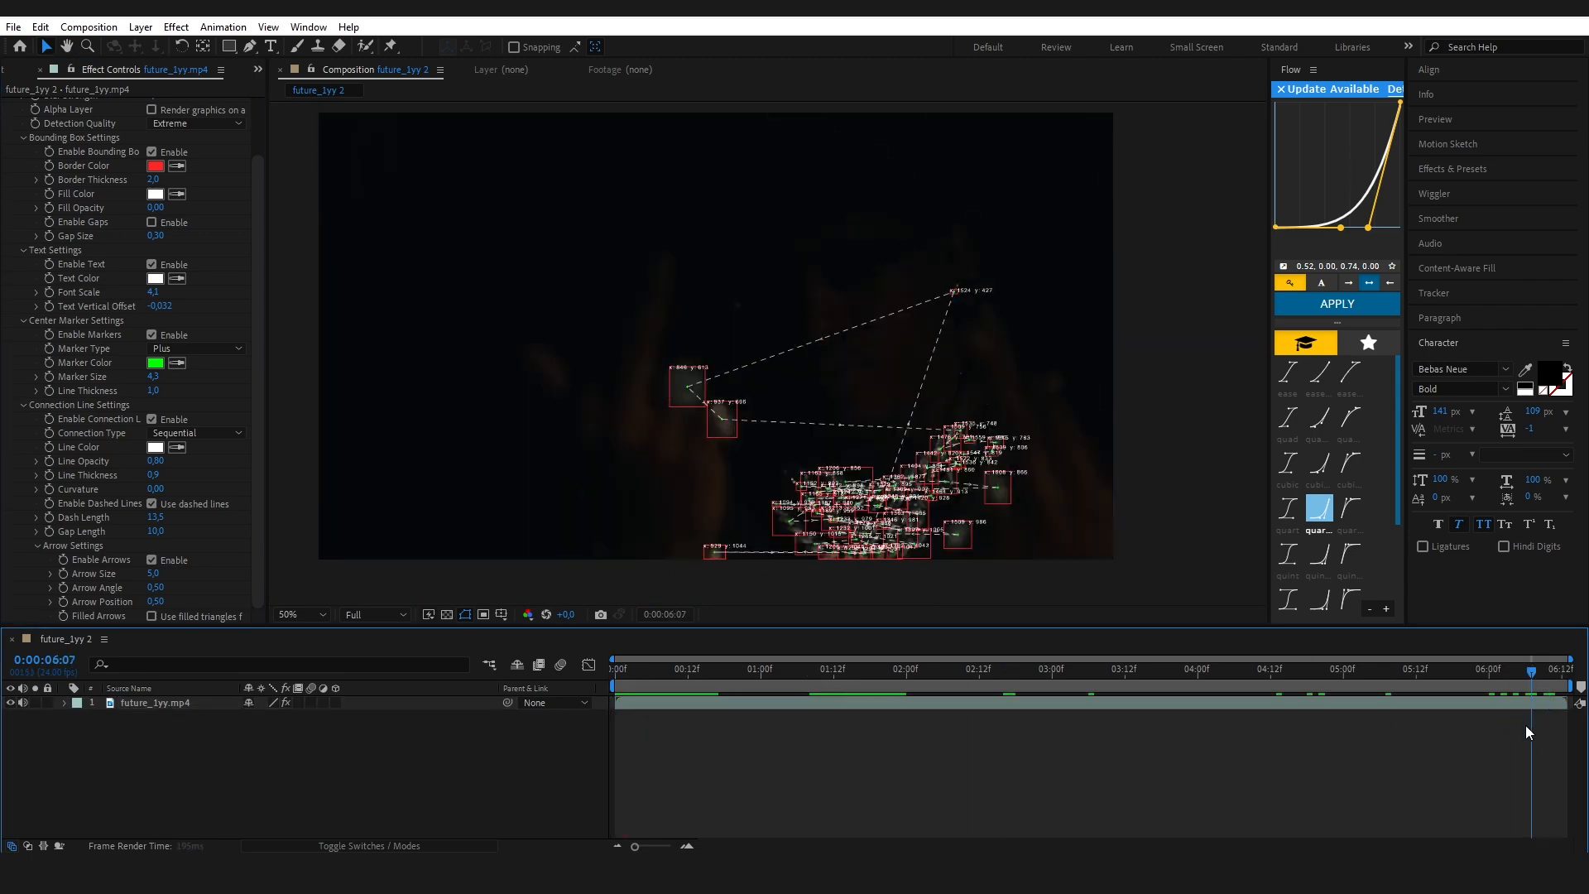
# Enable Tracery's Alpha Layer option so tracking graphics render on transparency.
pyautogui.click(1453, 669)
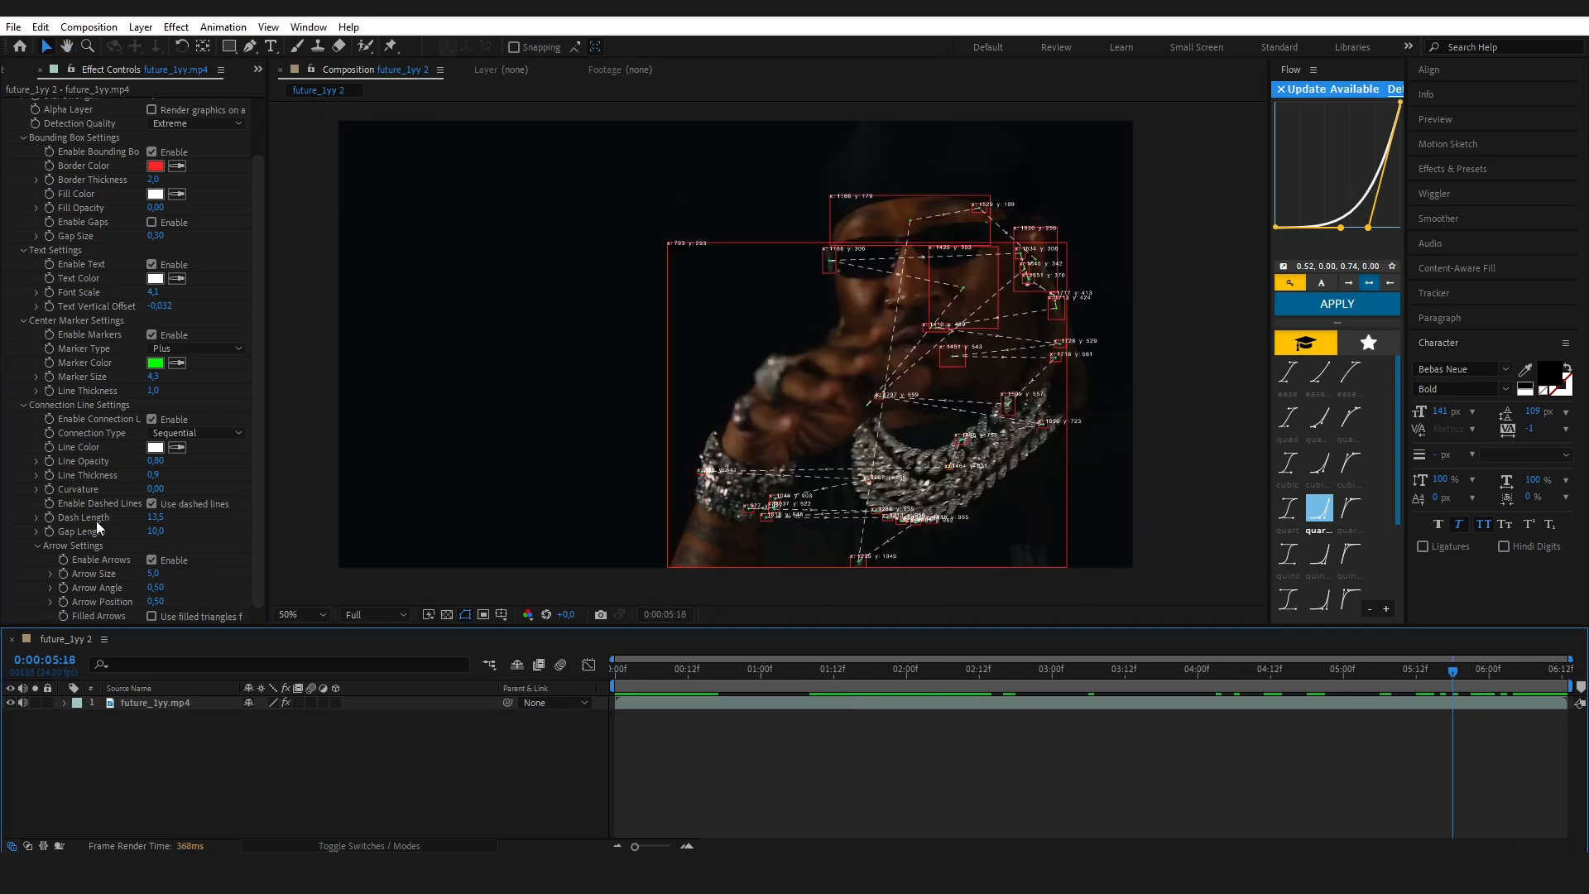
pyautogui.moveTo(399, 730)
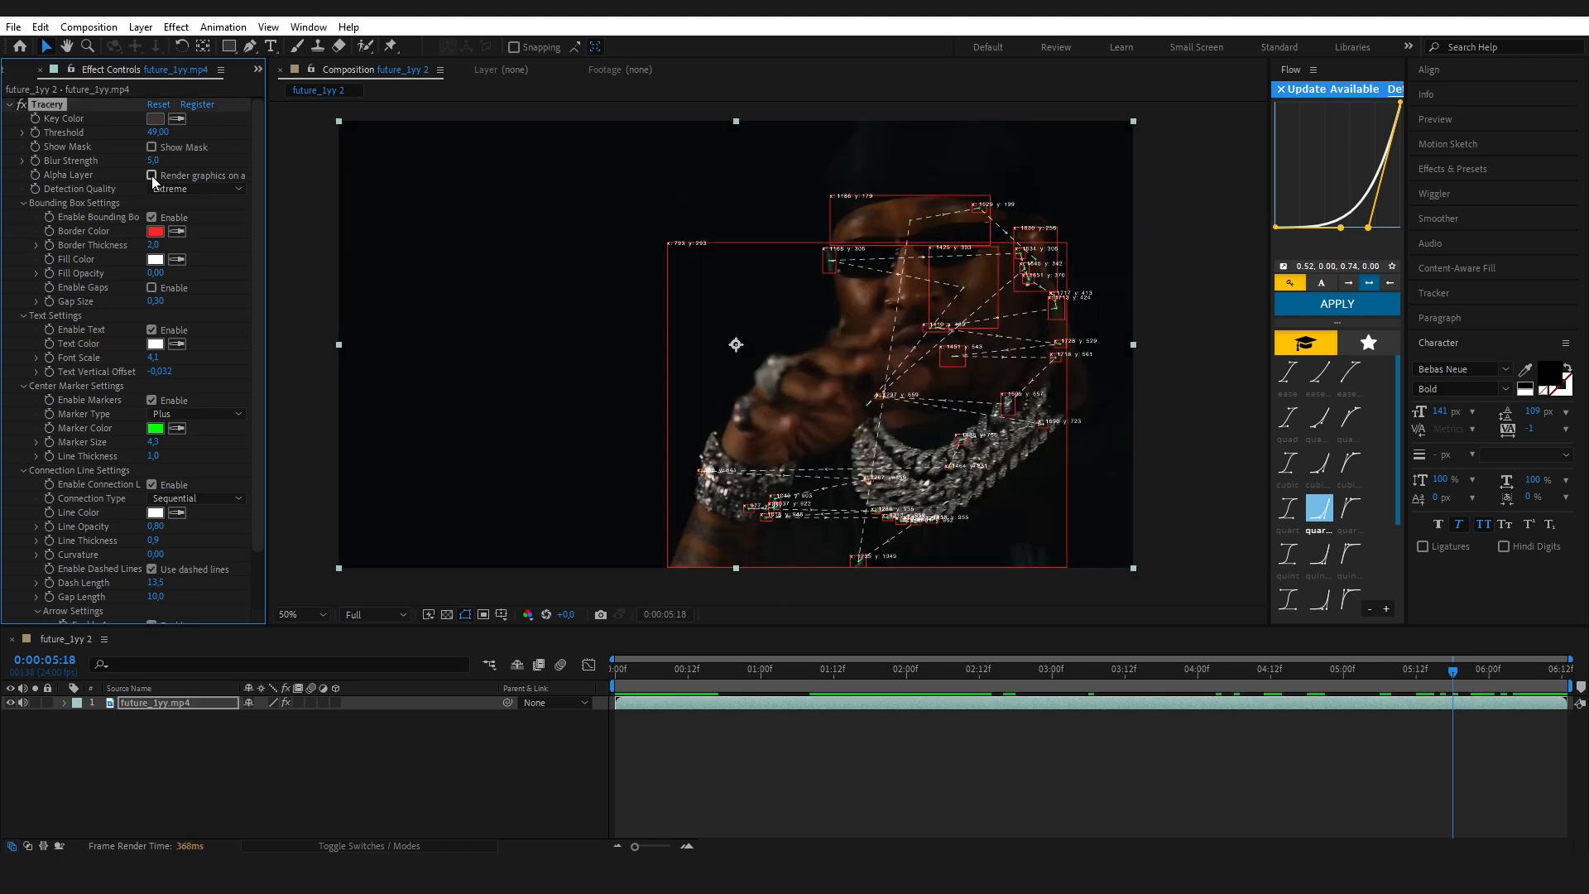
pyautogui.click(153, 175)
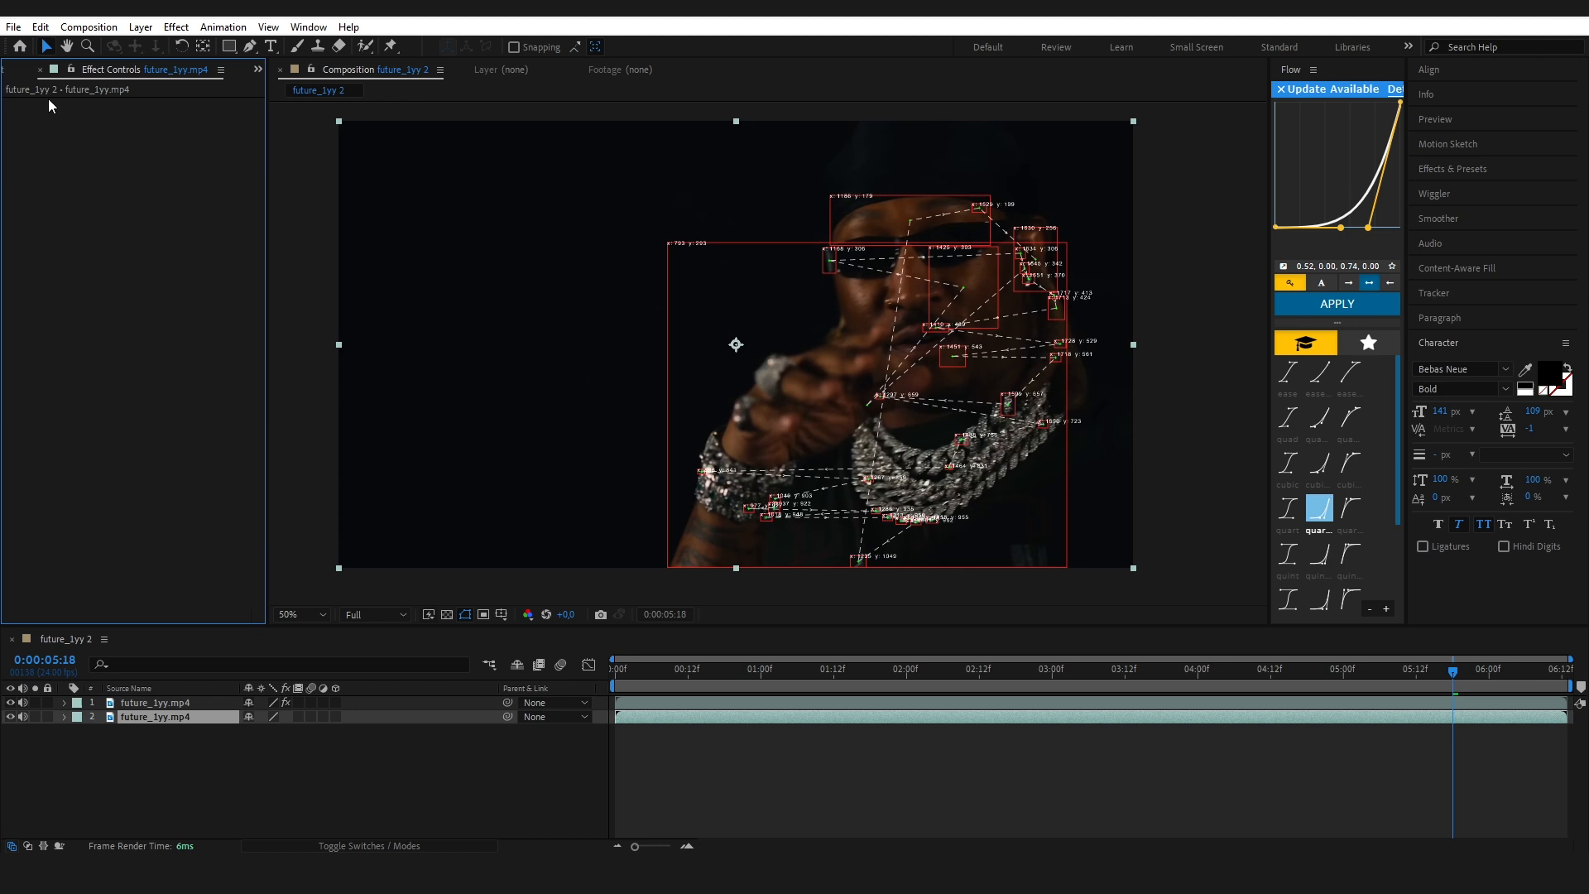
# Set Deep Glow Exposure to 1.46 and Tracery's Border Color to FF7171.
pyautogui.click(154, 703)
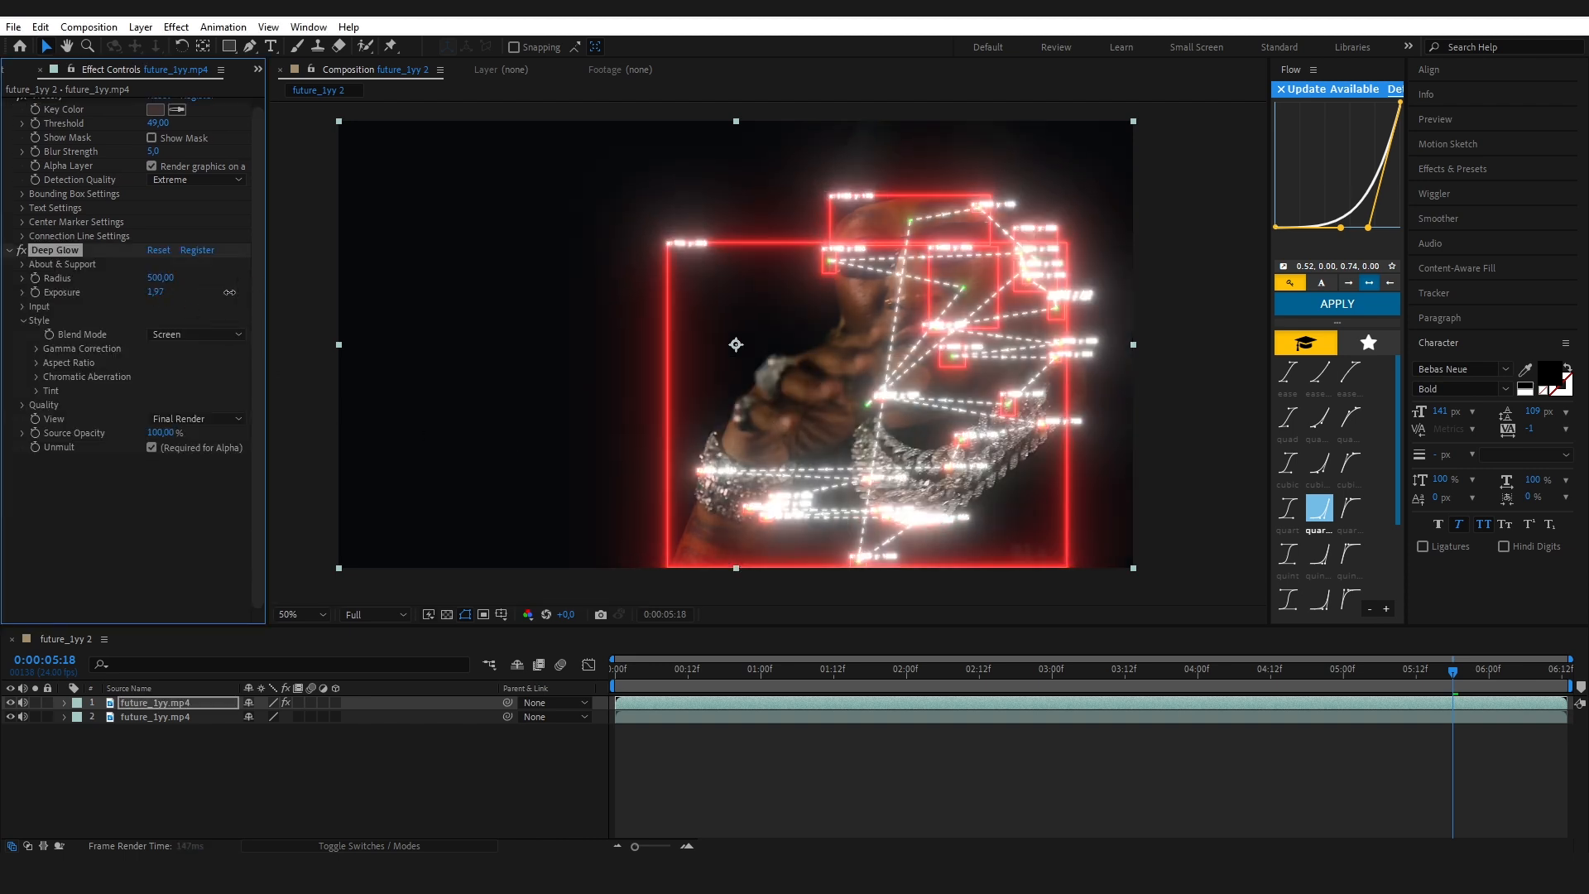
pyautogui.moveTo(154, 292); pyautogui.dragTo(154, 292)
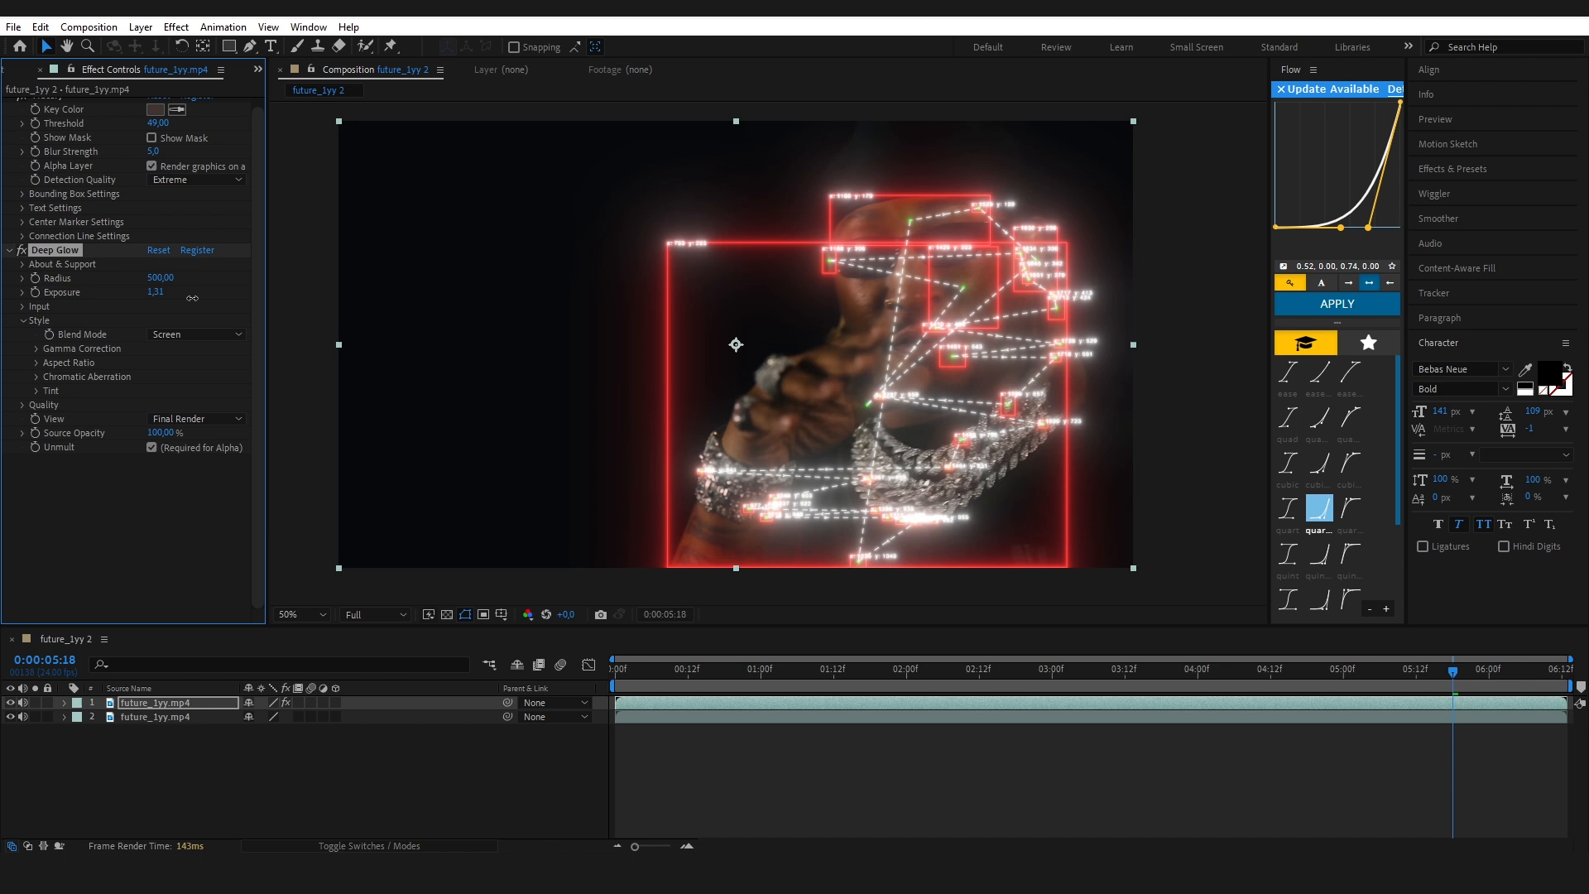
pyautogui.click(22, 193)
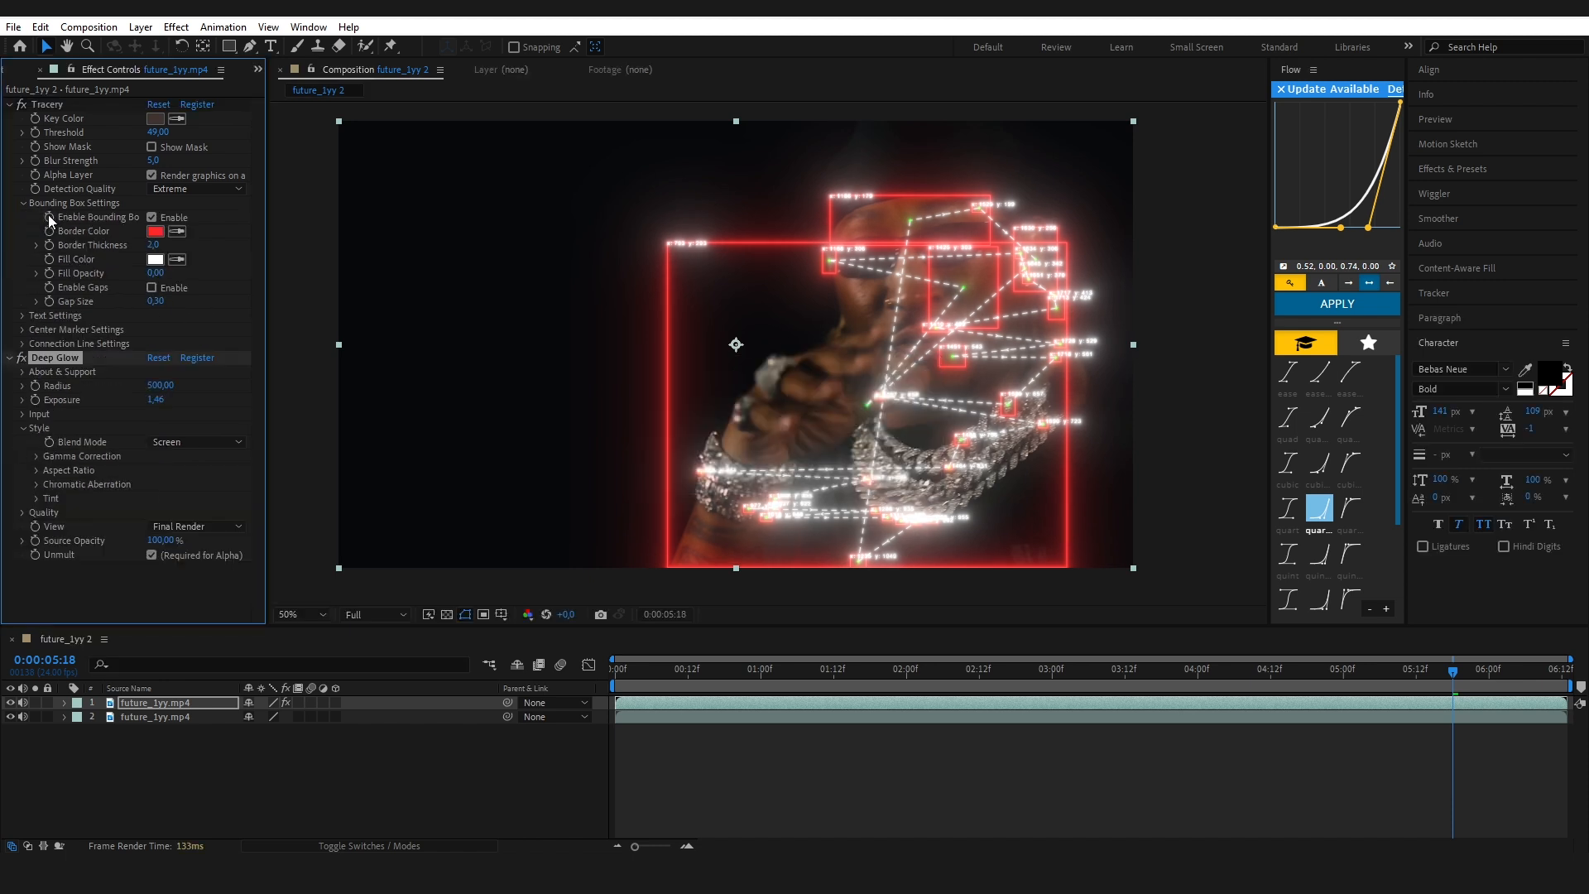
pyautogui.click(155, 231)
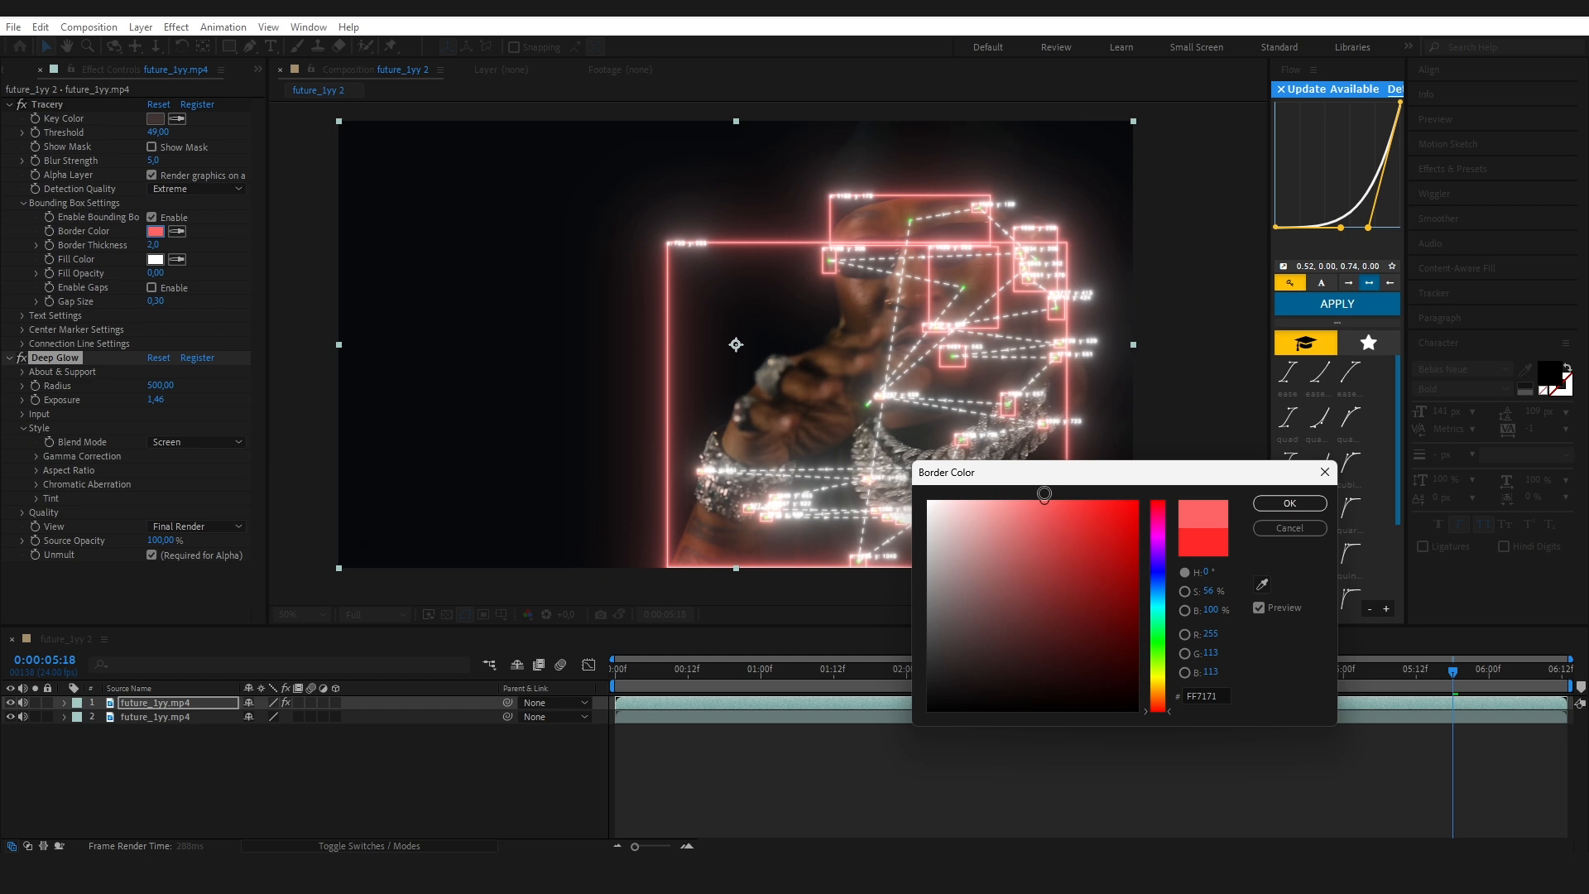
pyautogui.click(1288, 505)
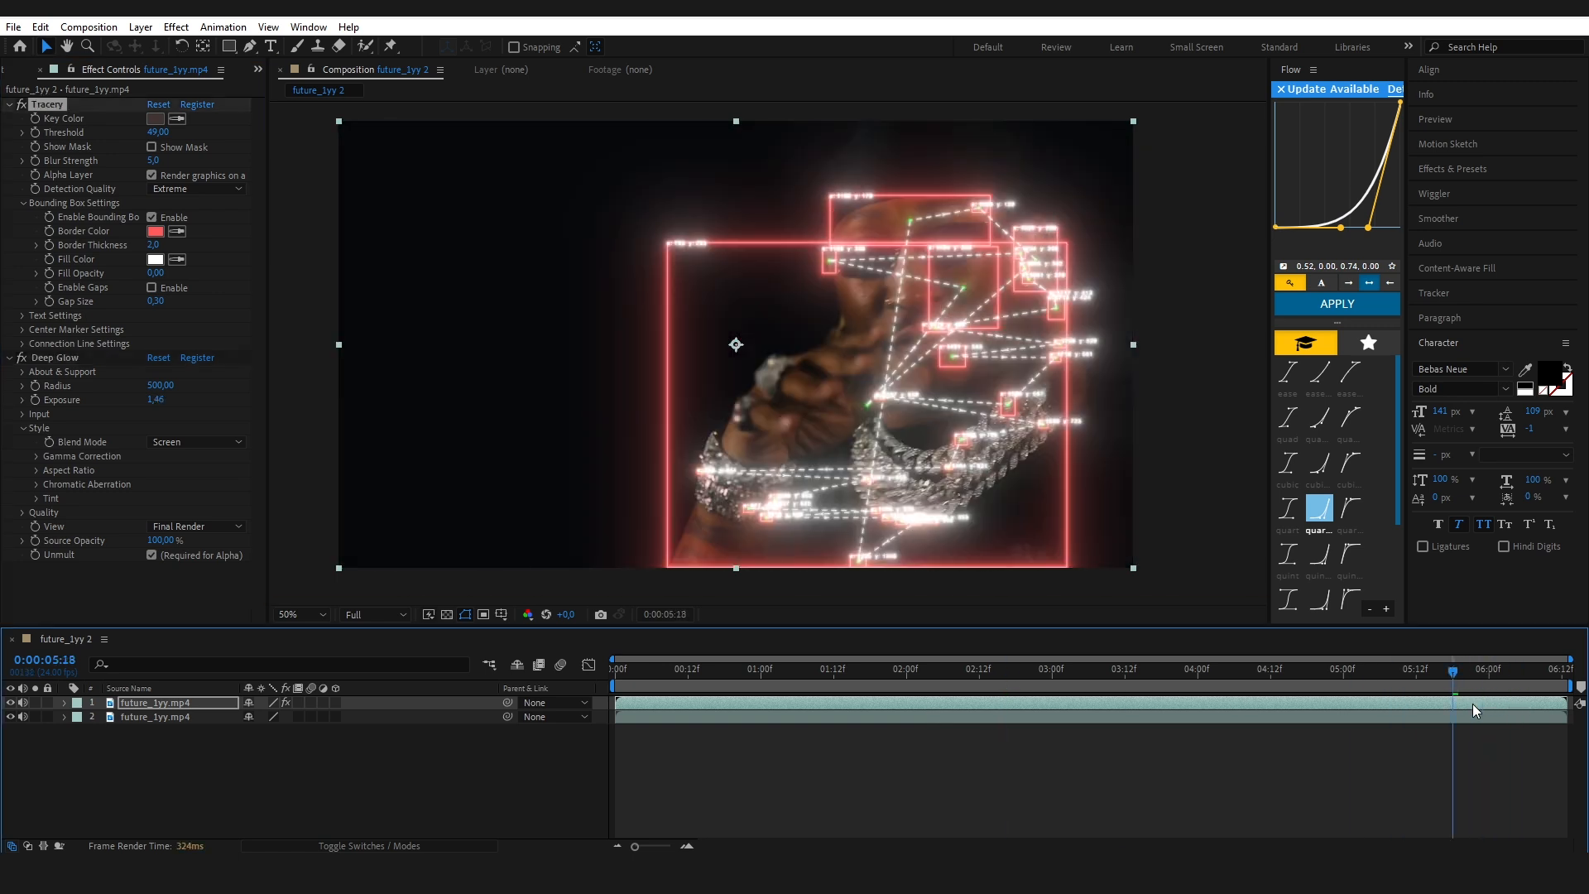
# Apply Turbulent Displace from the 'tu' search and set Evolution revolutions to 5.
pyautogui.write('tu')
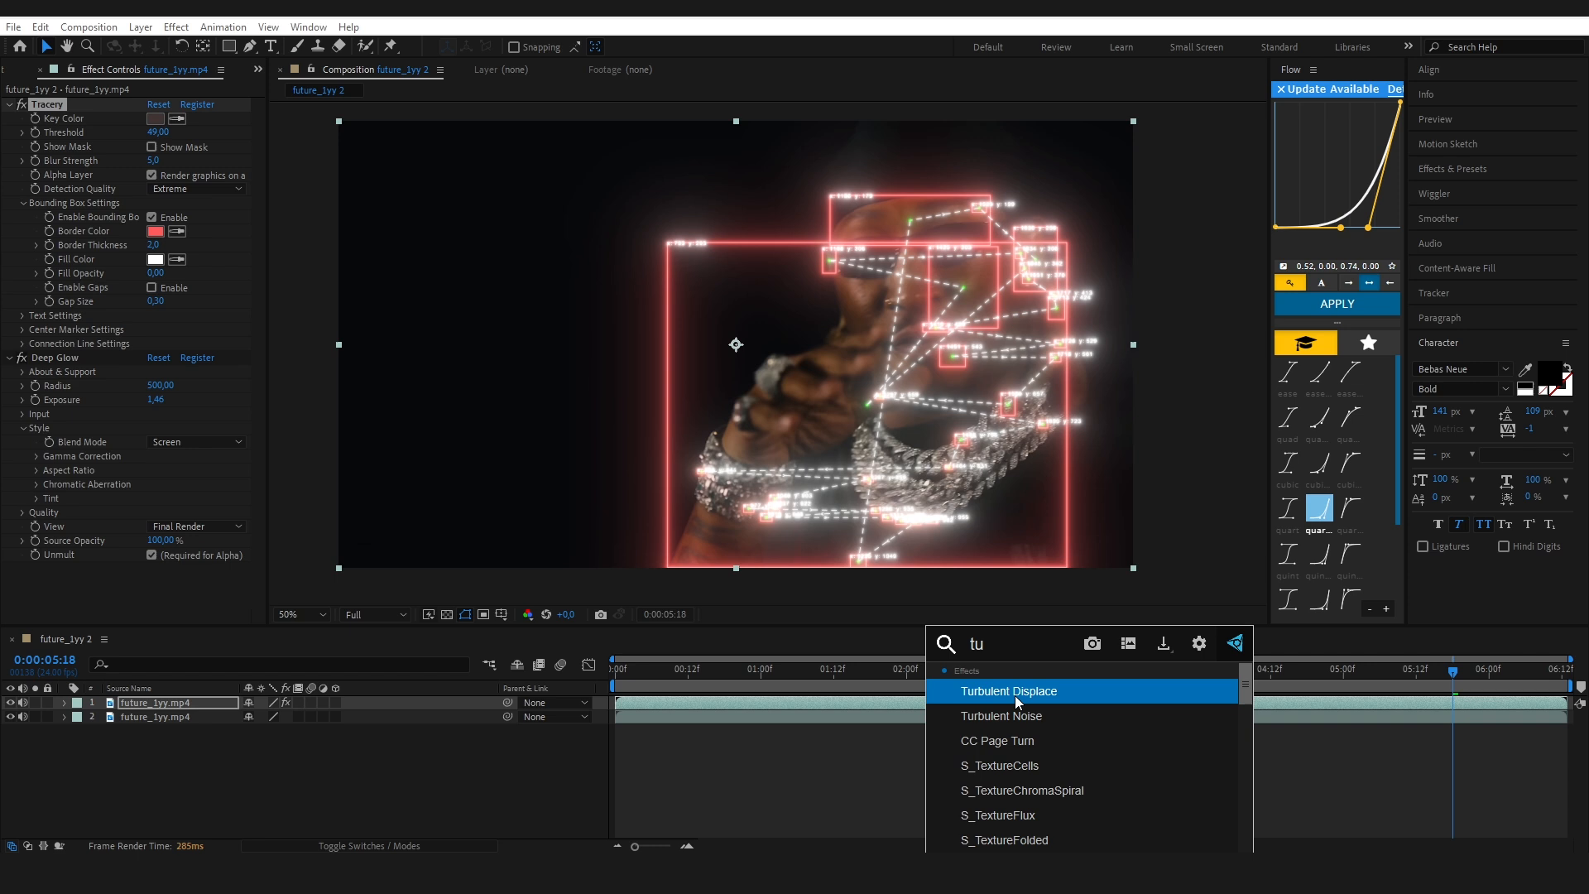
pyautogui.doubleClick(1008, 690)
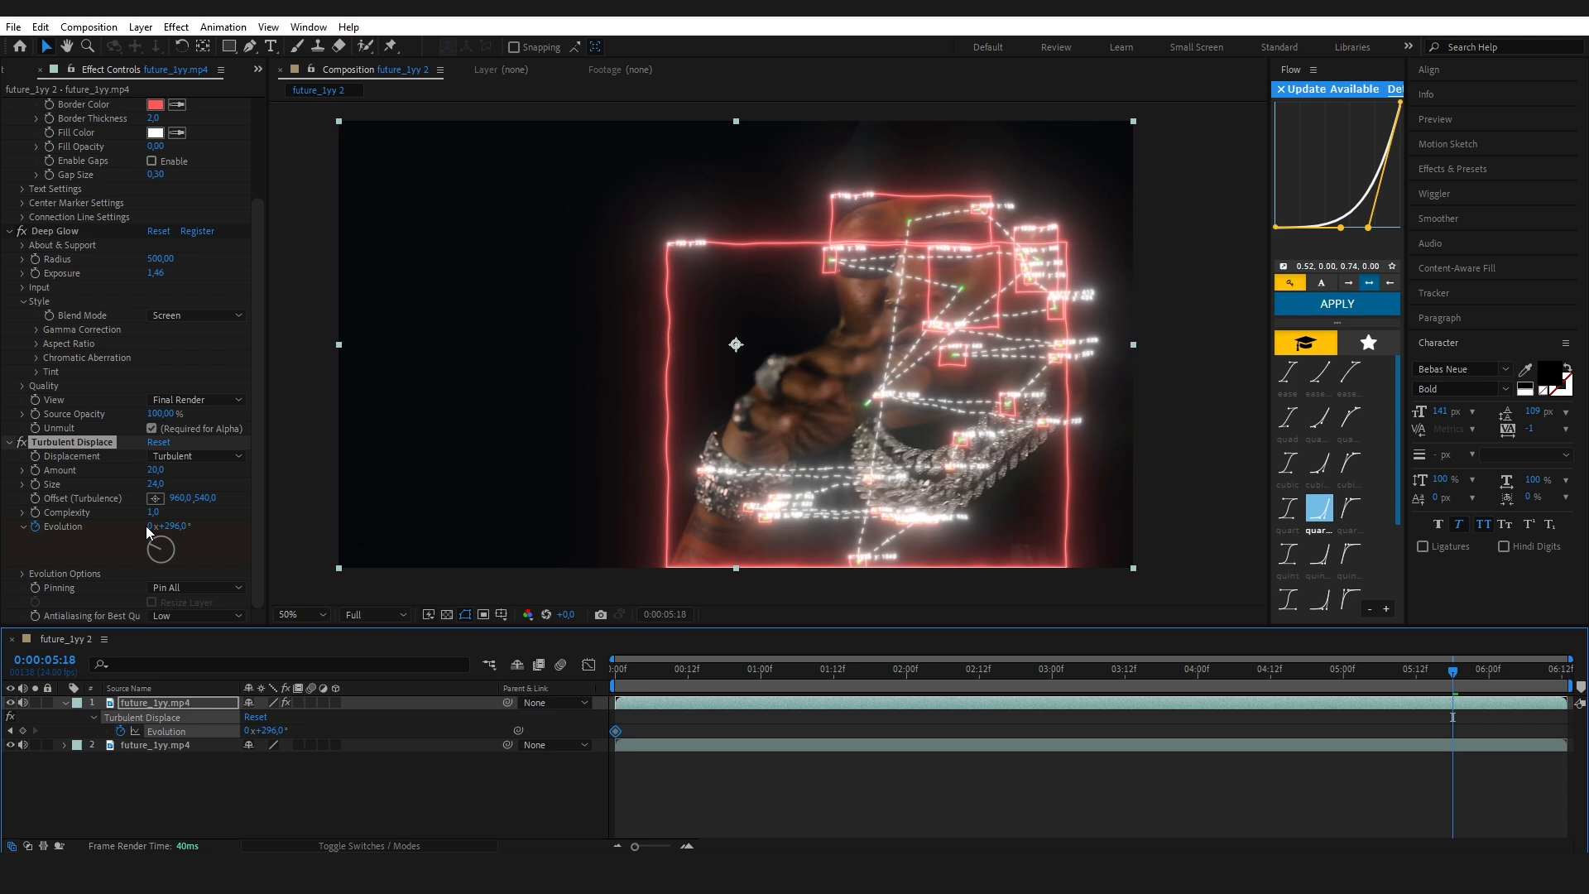
pyautogui.doubleClick(159, 526)
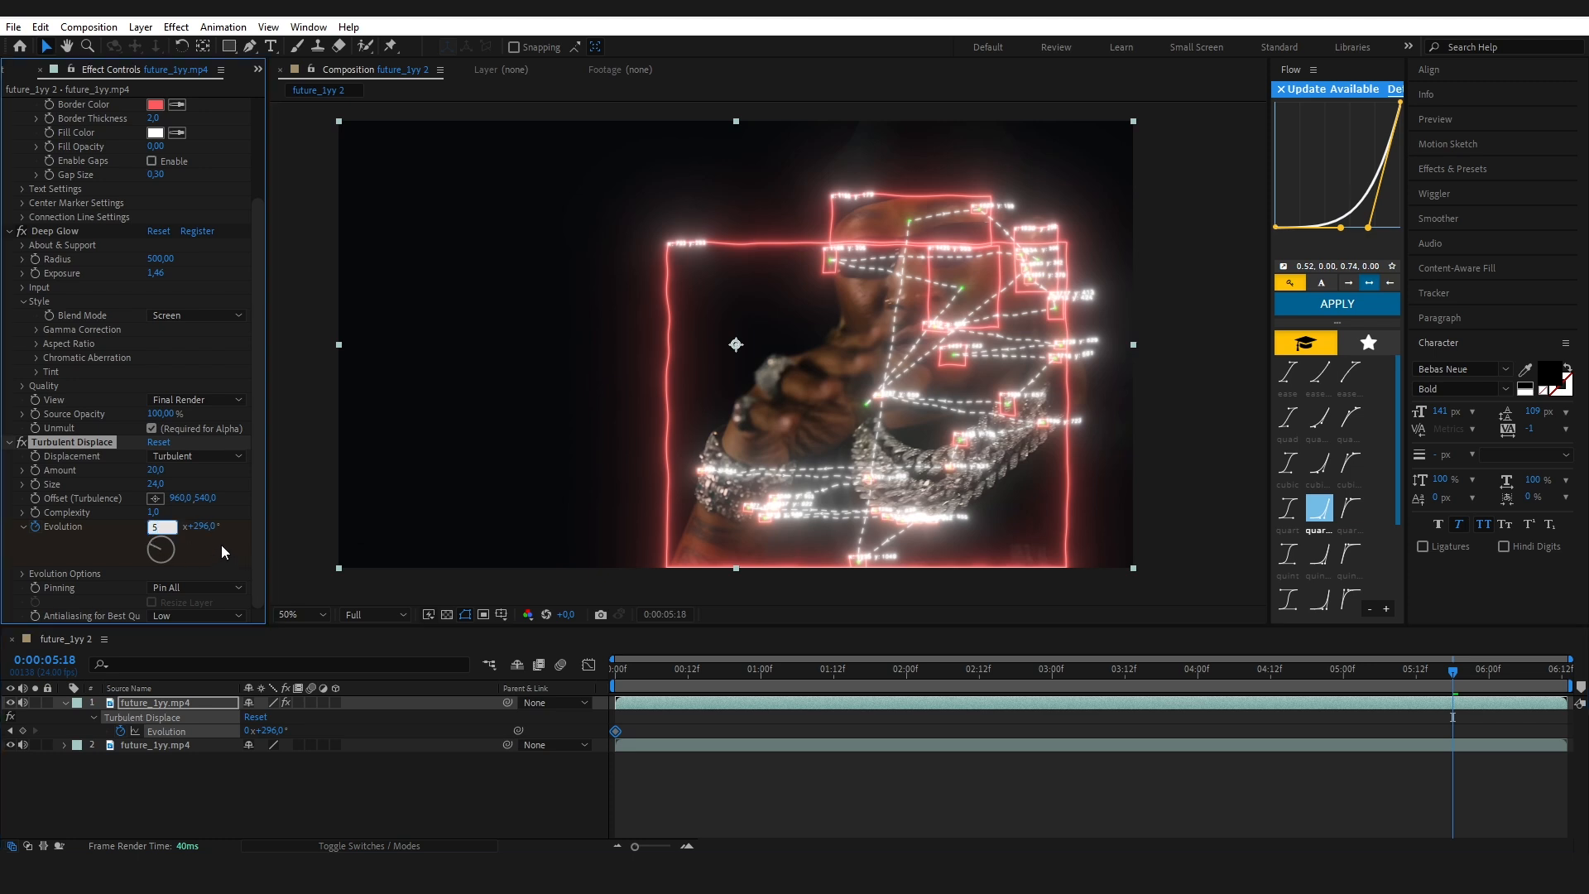
pyautogui.click(1468, 669)
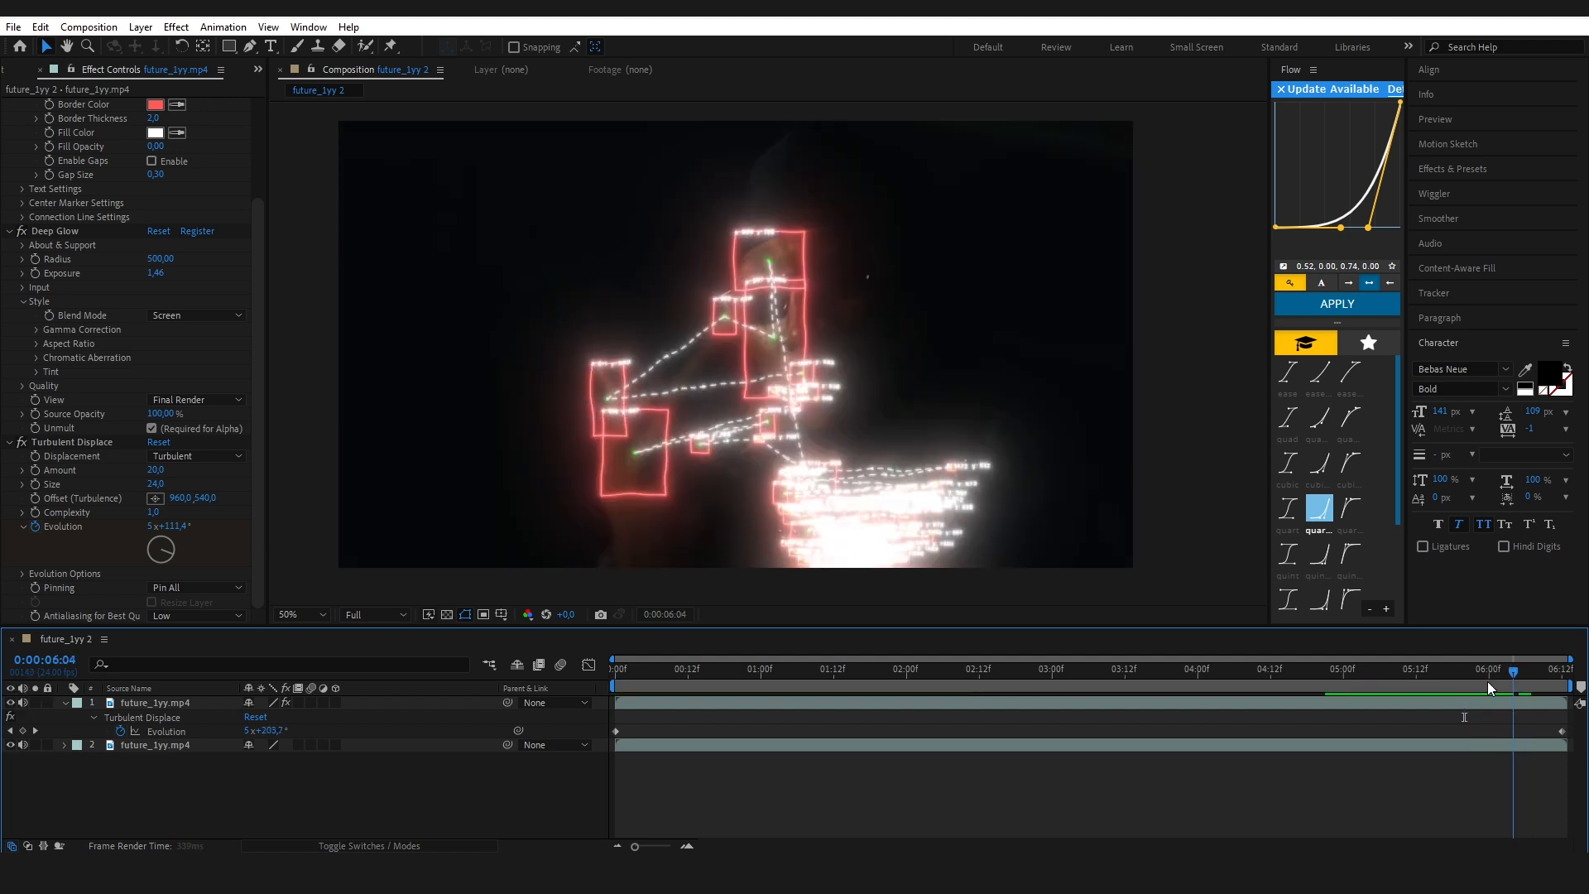
# Pause the preview and apply Curves to the overlay layer via the 'cu' search.
pyautogui.click(1502, 670)
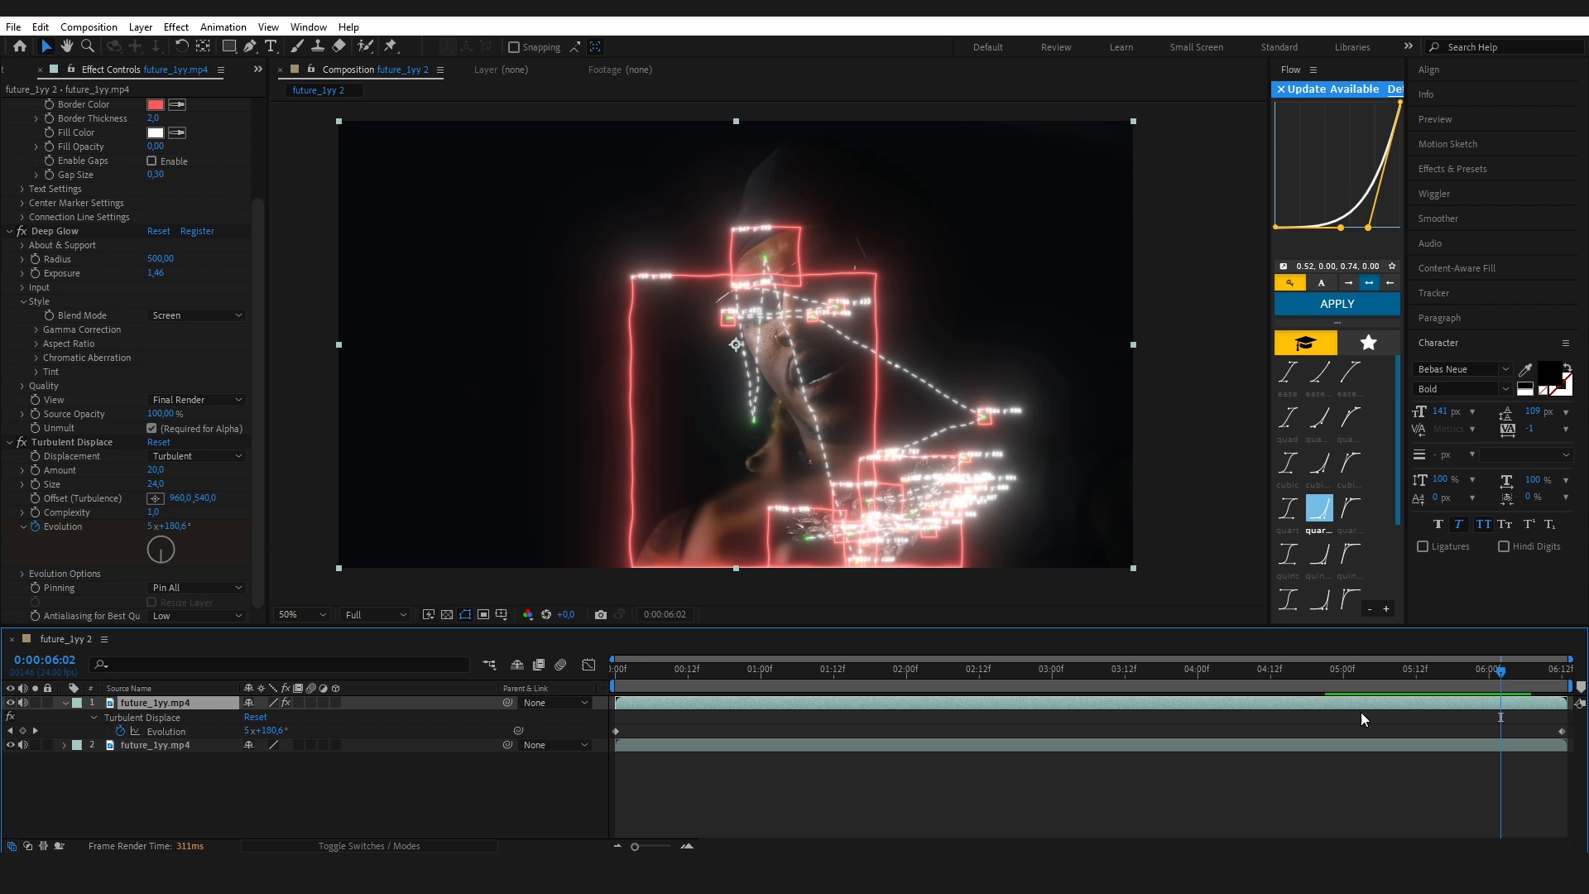
pyautogui.write('curv')
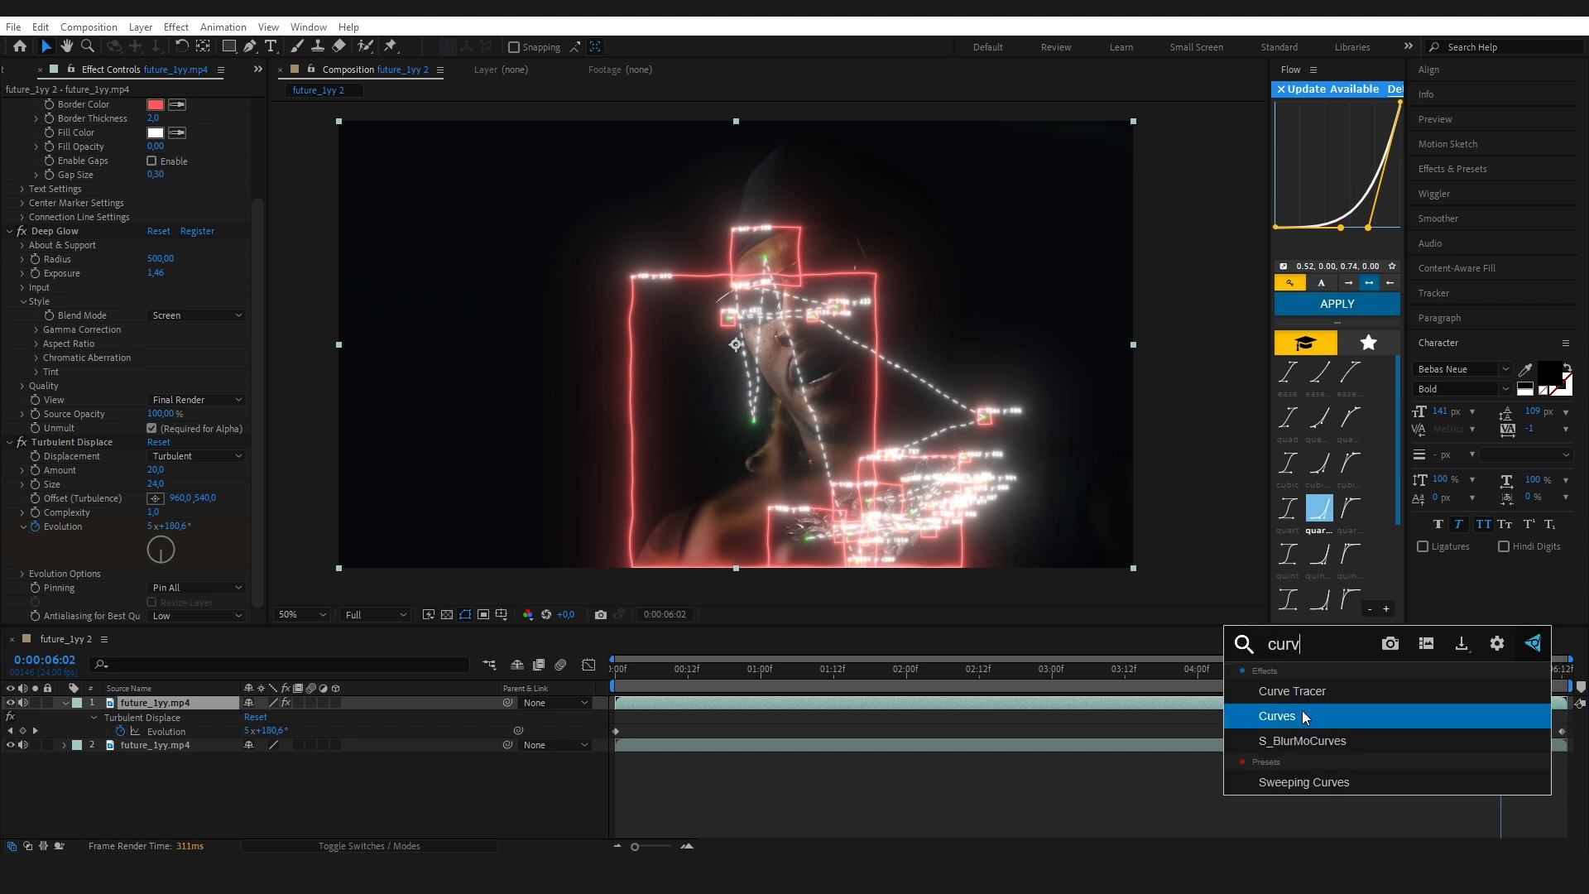
pyautogui.doubleClick(1278, 715)
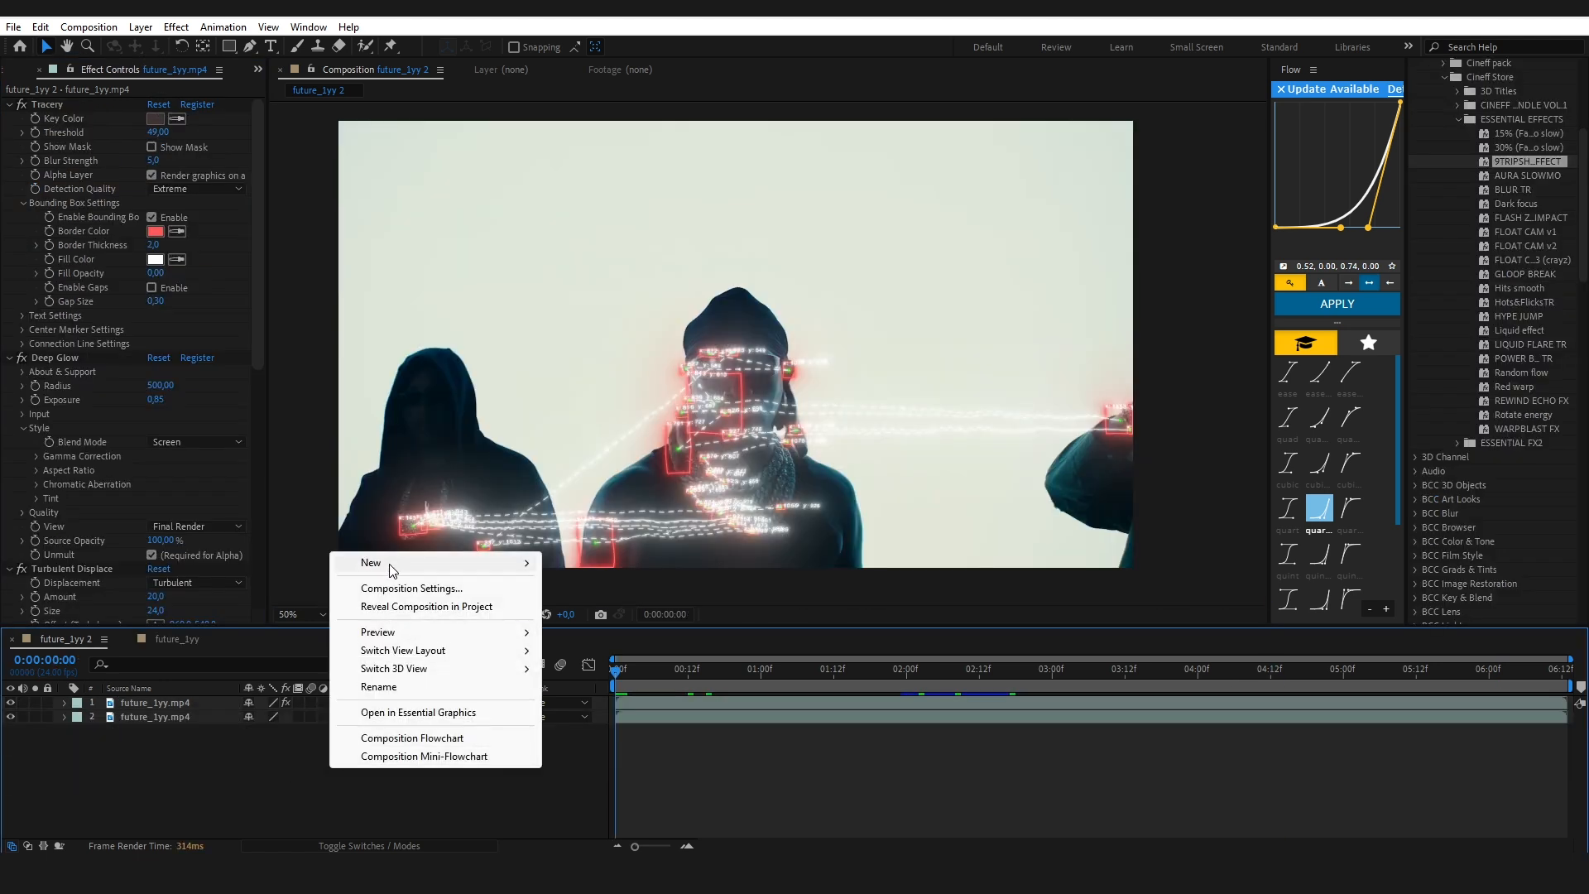
# Add a new adjustment layer over the footage and preview the flash from about one second.
pyautogui.click(371, 563)
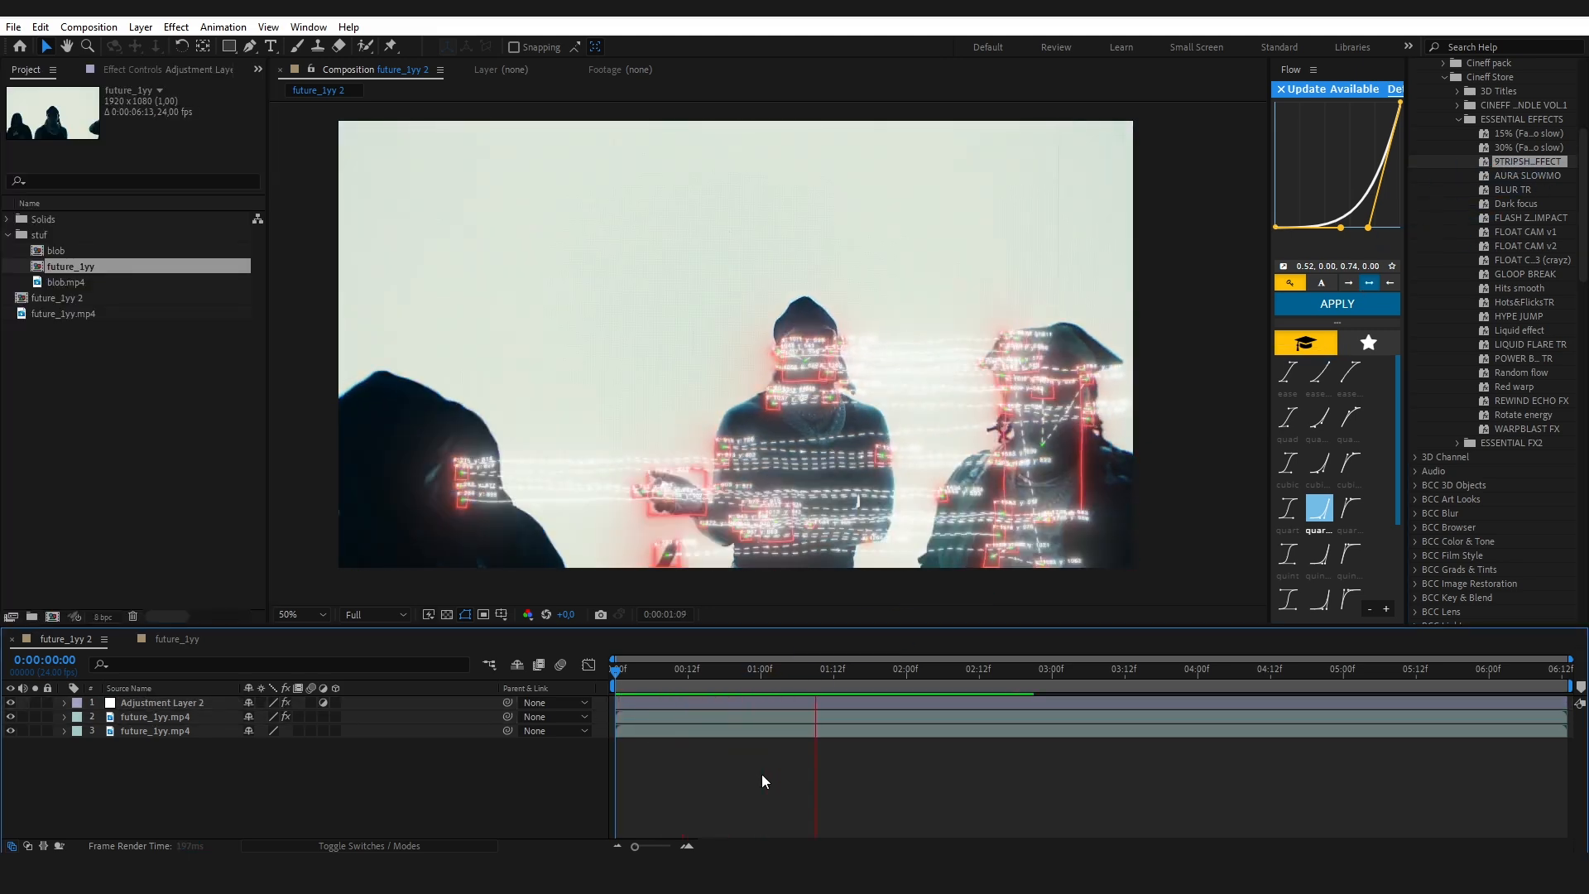
pyautogui.click(1046, 669)
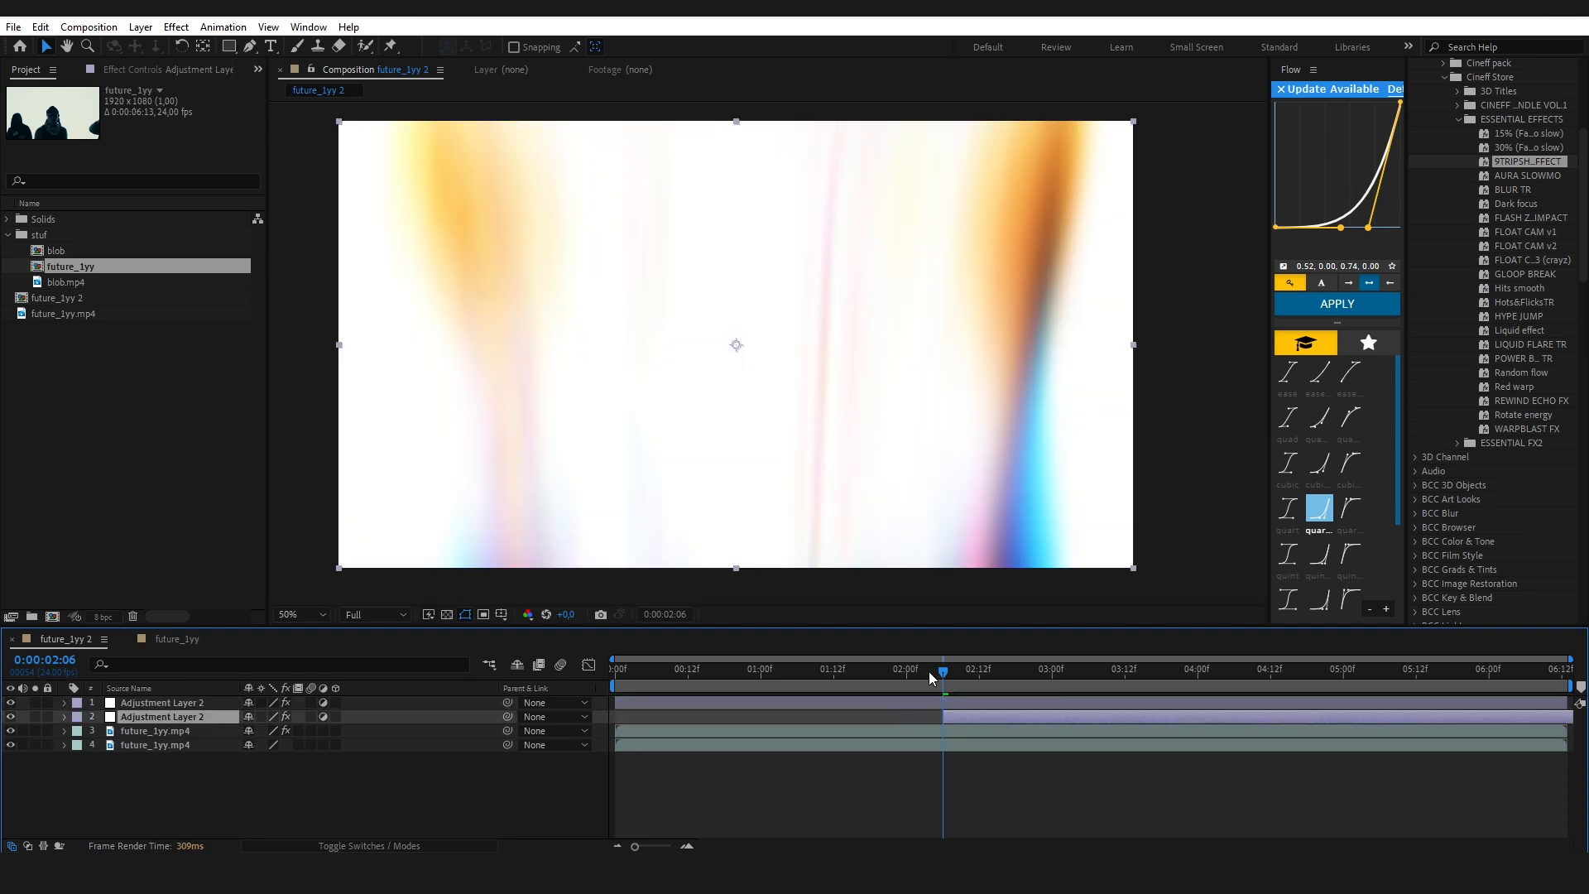
pyautogui.click(790, 669)
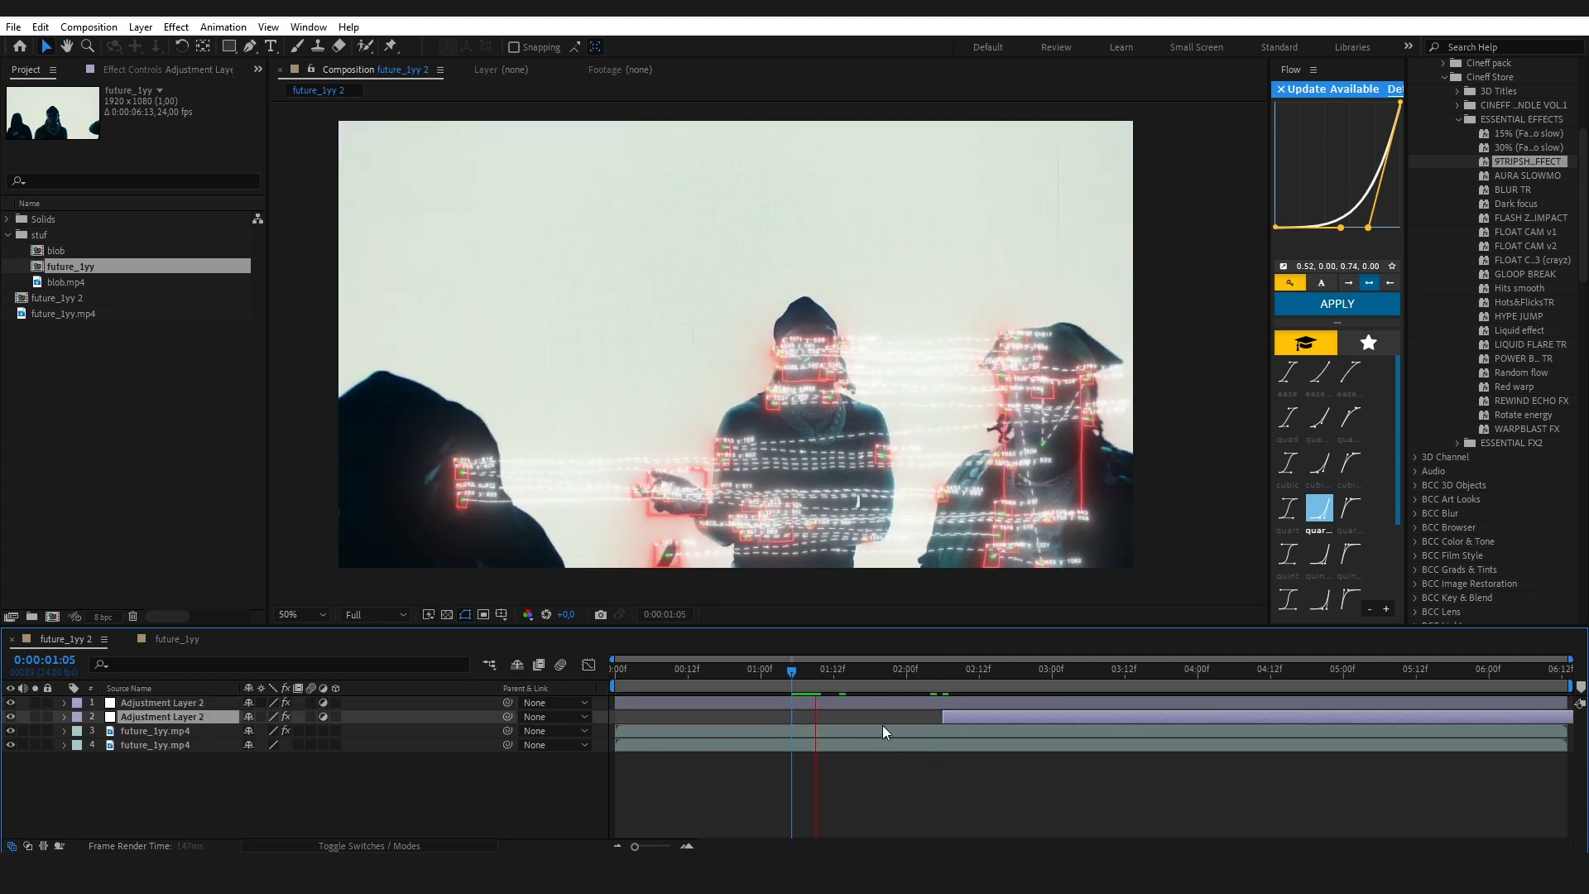
pyautogui.click(809, 669)
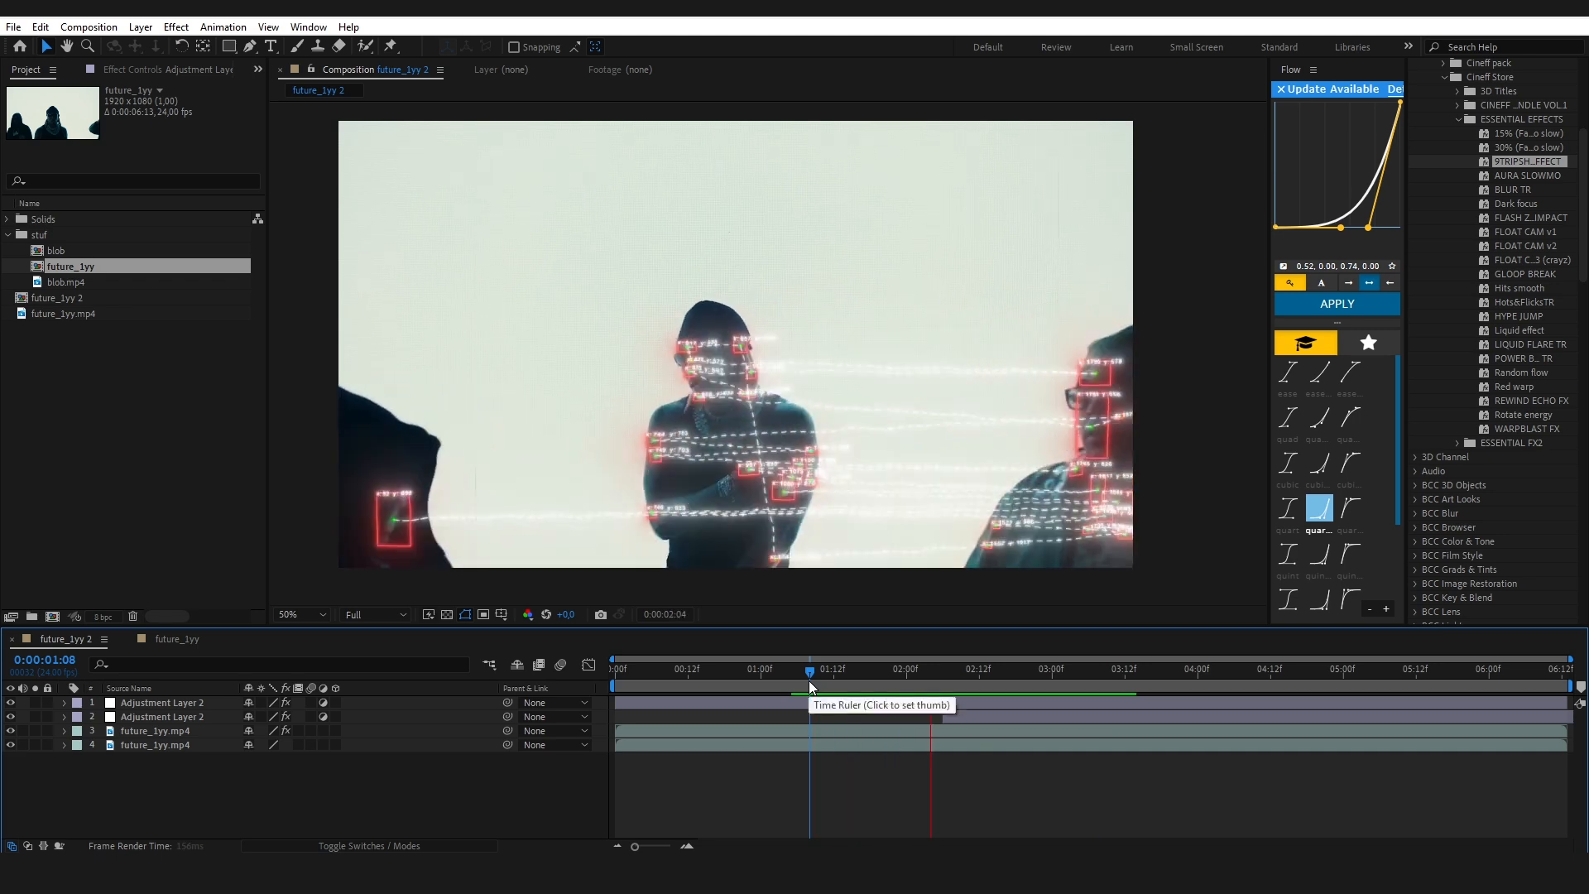
pyautogui.click(811, 669)
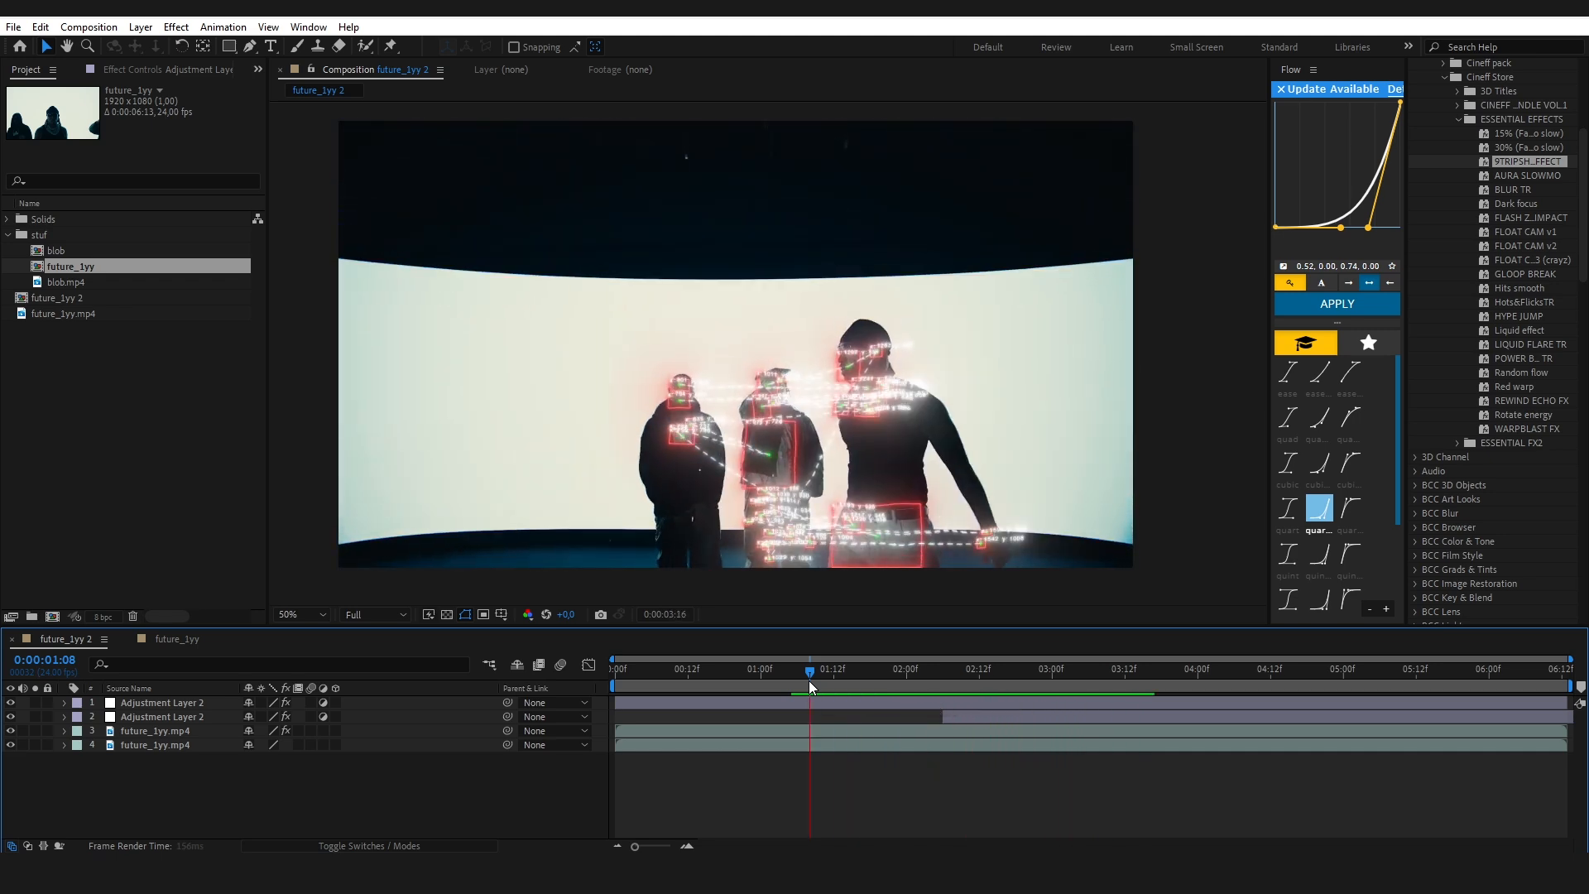